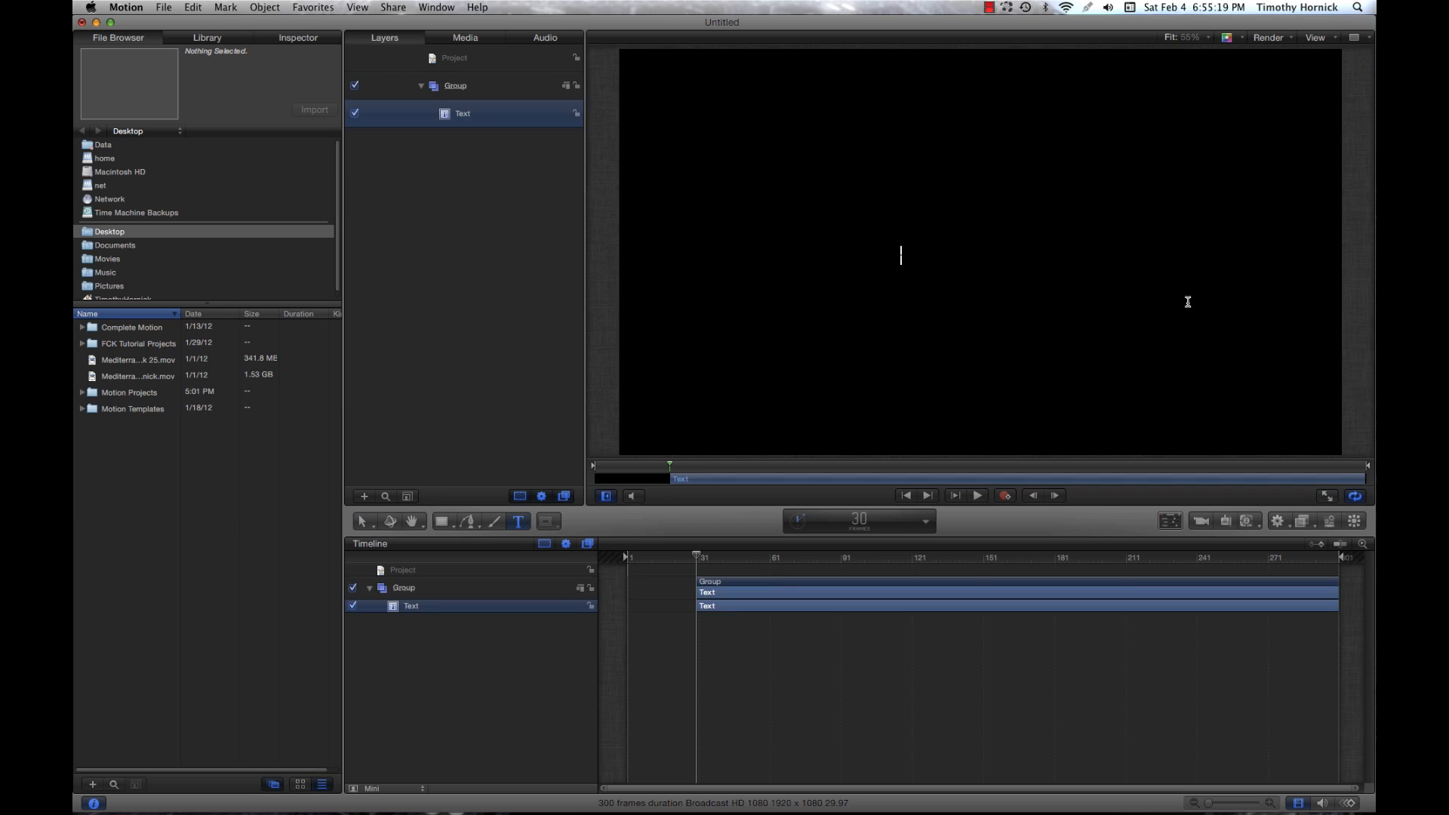
- Create the white title THE FINAL CUTTERS and drag it near the canvas centre
{"action": "type", "text": "THE FINAL CUTTE"}
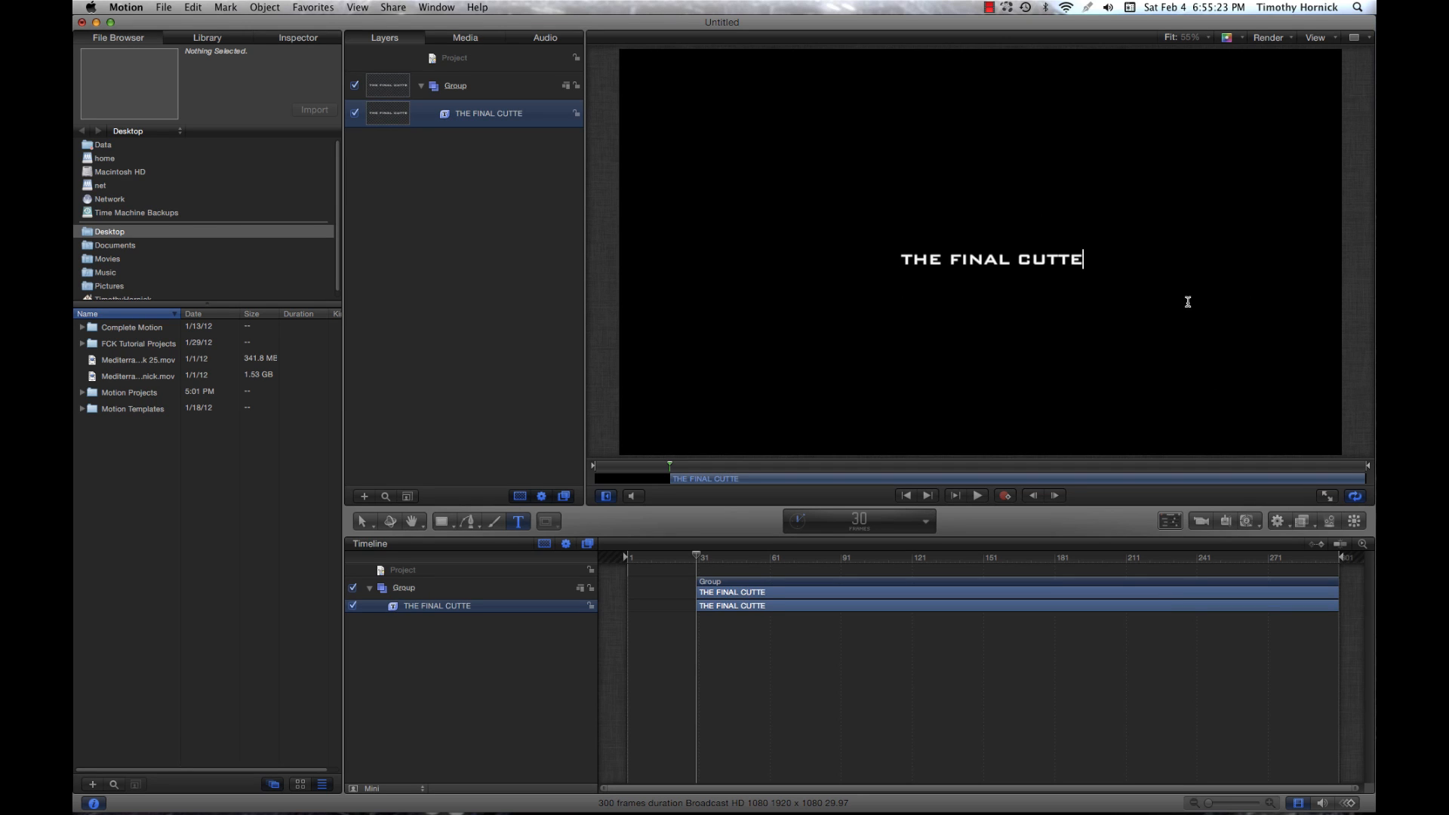
{"action": "type", "text": "RS"}
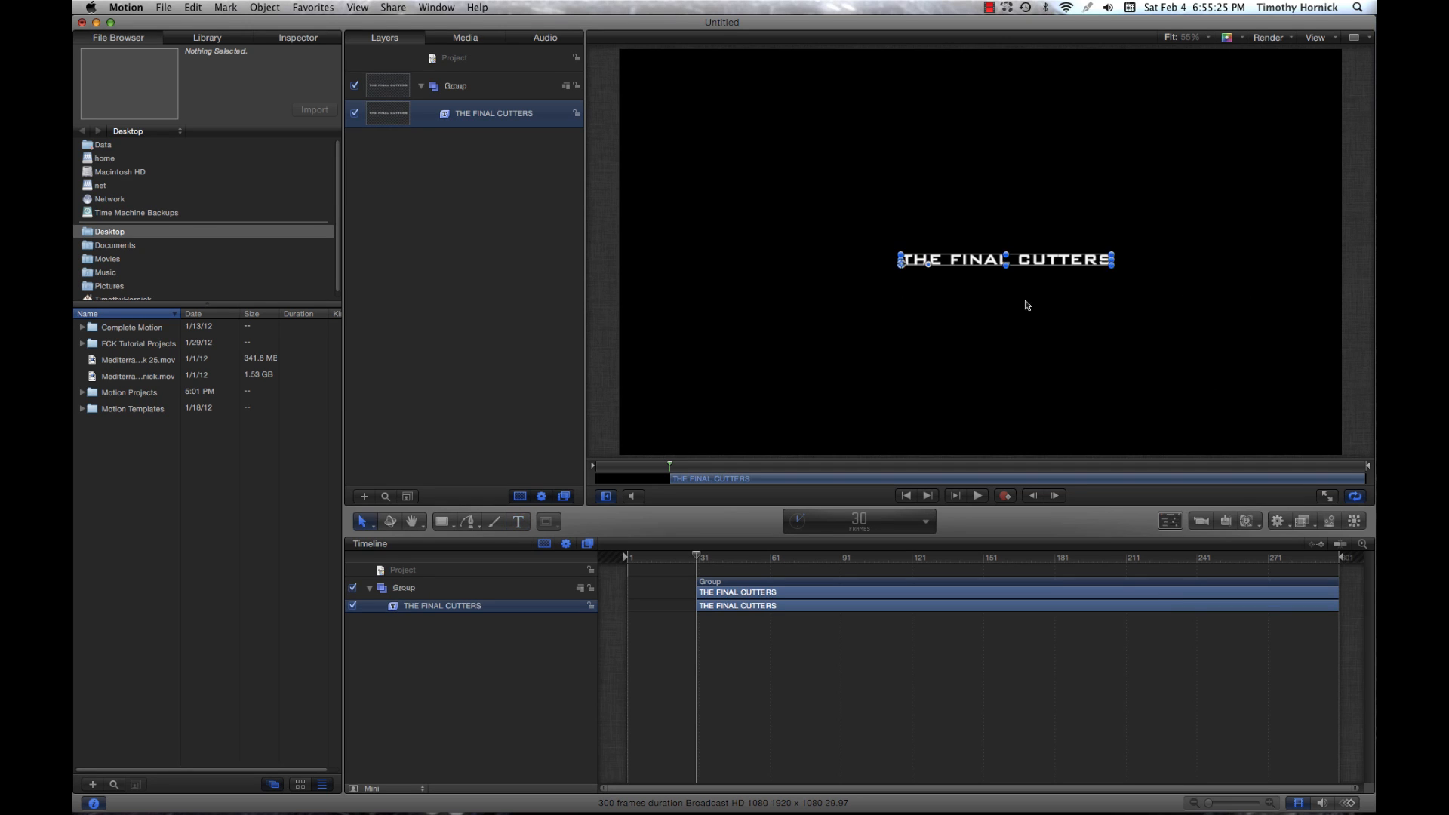
{"action": "left_click_drag", "start_coordinate": [1005, 260], "coordinate": [964, 251]}
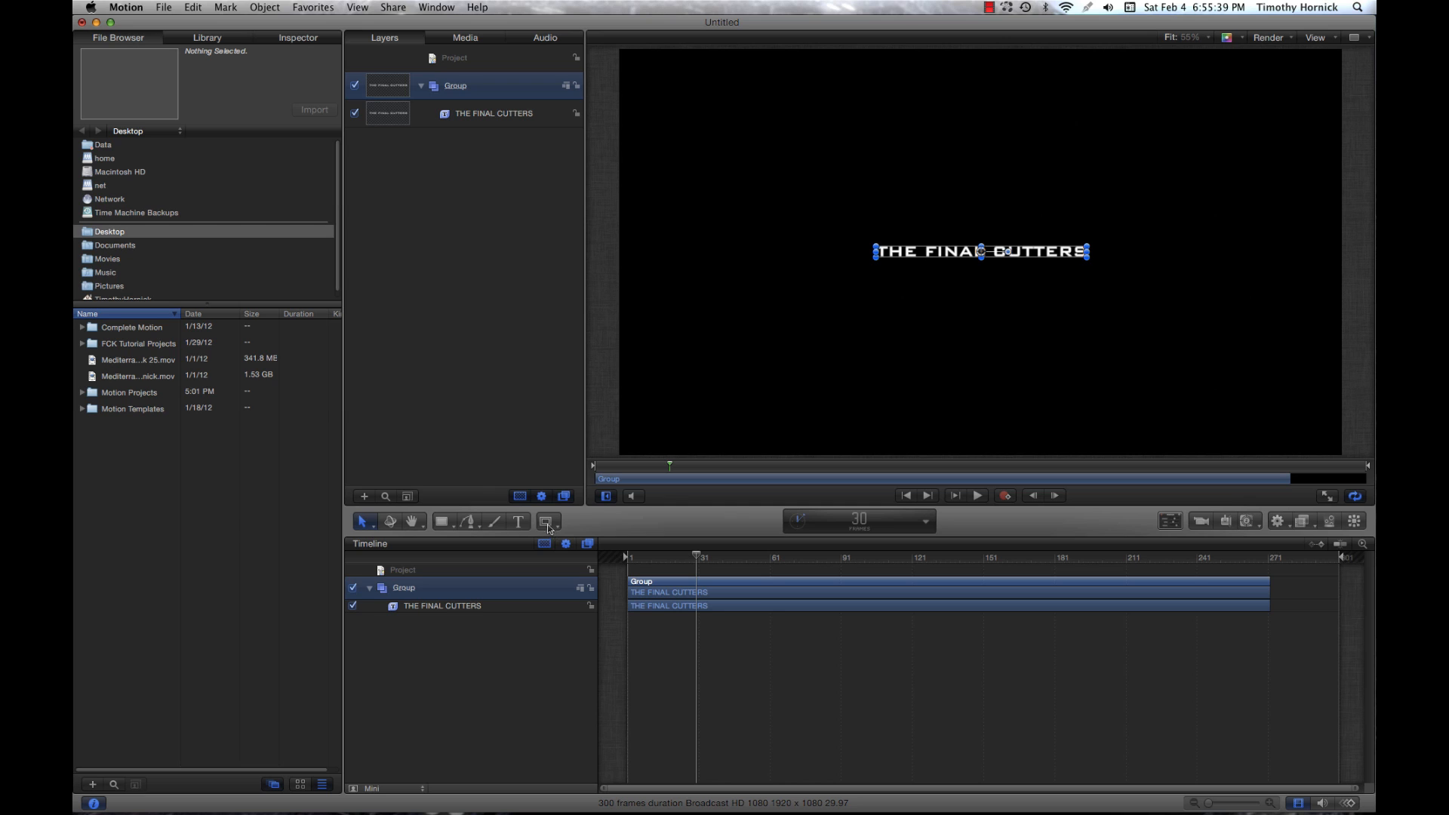
{"action": "mouse_move", "coordinate": [548, 521]}
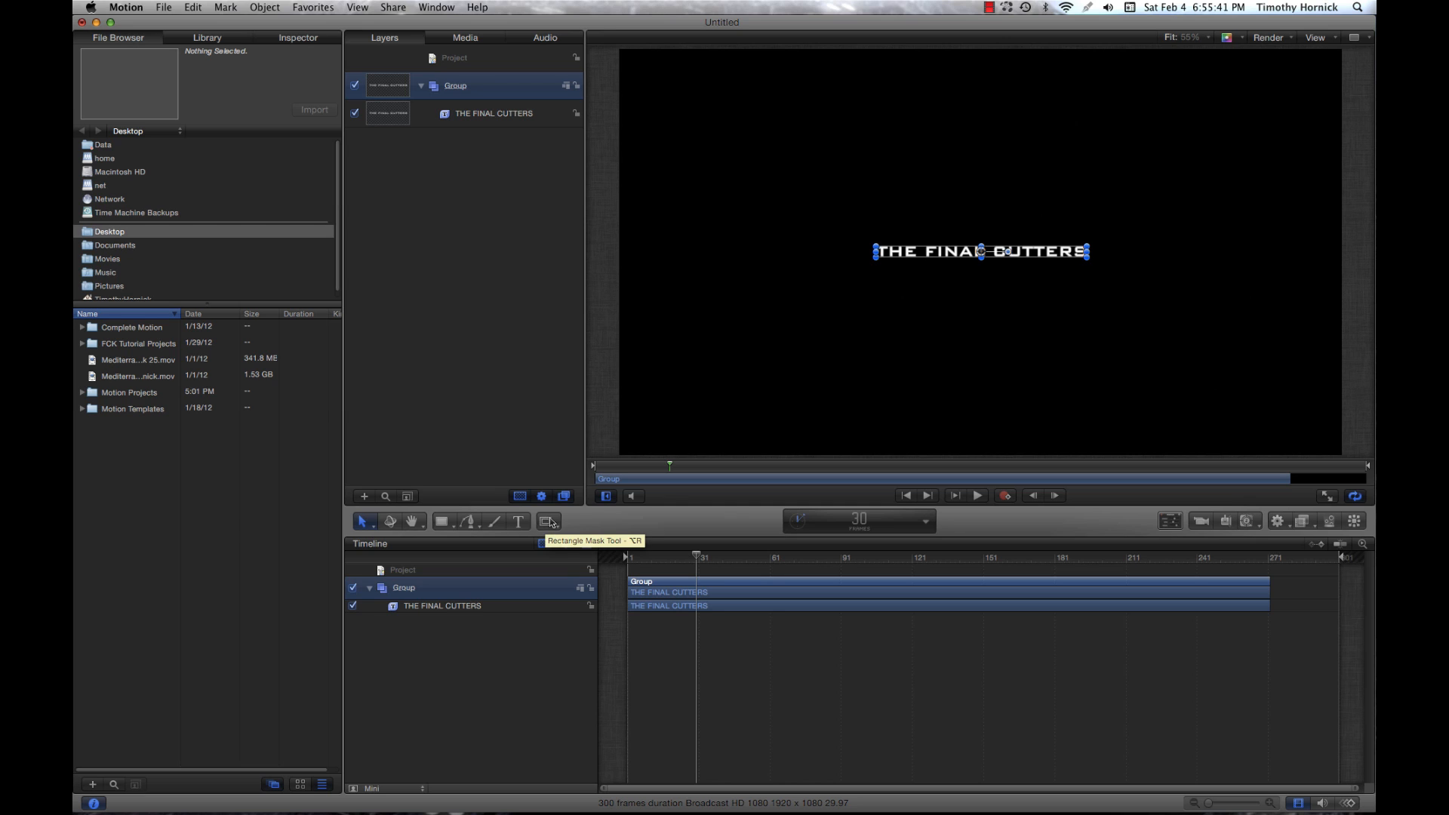
- Open the mask tool pop-up listing the rectangle, circle, freehand, Bezier and B-spline shapes
{"action": "left_click", "coordinate": [548, 520]}
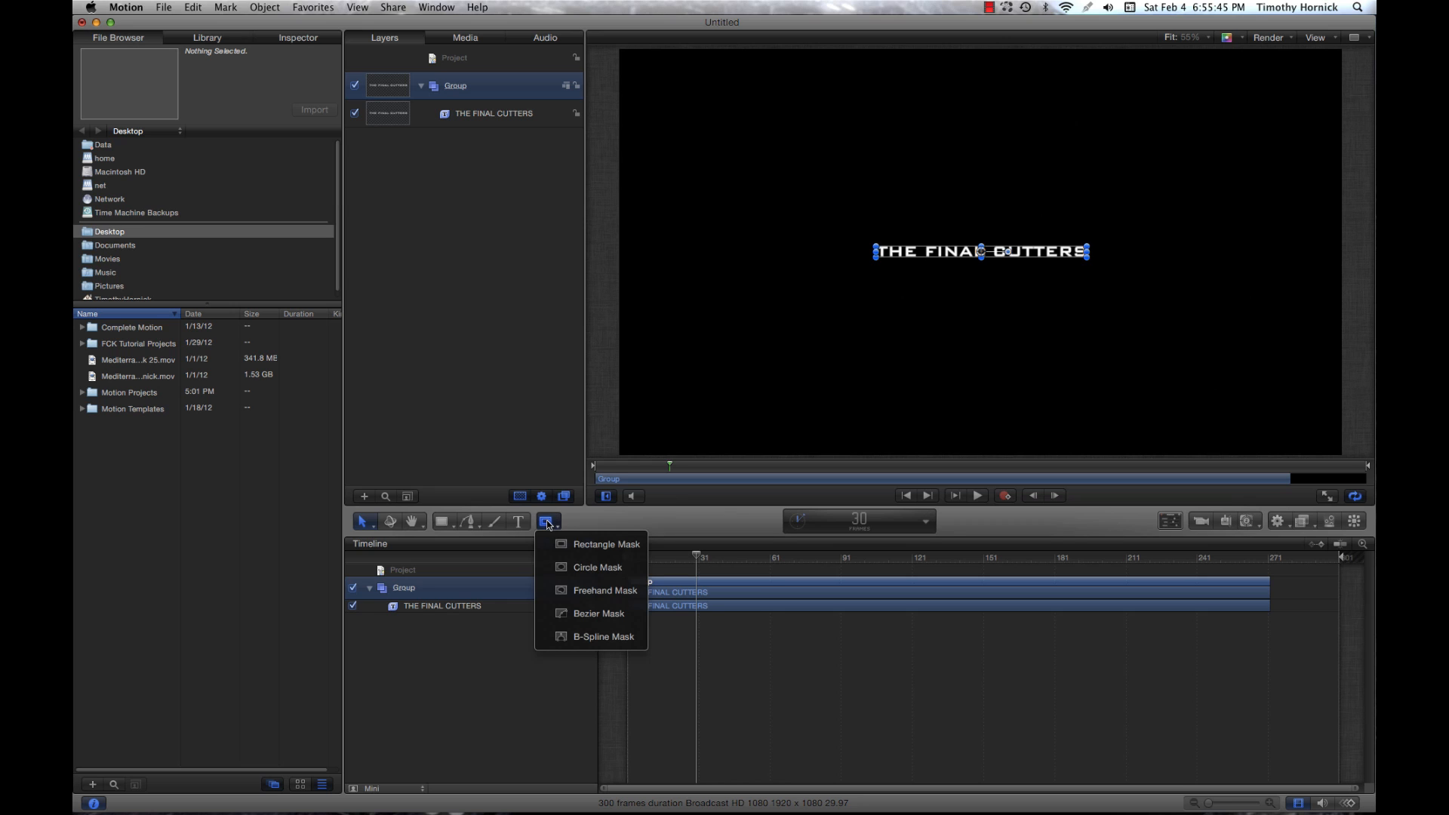
{"action": "mouse_move", "coordinate": [595, 566]}
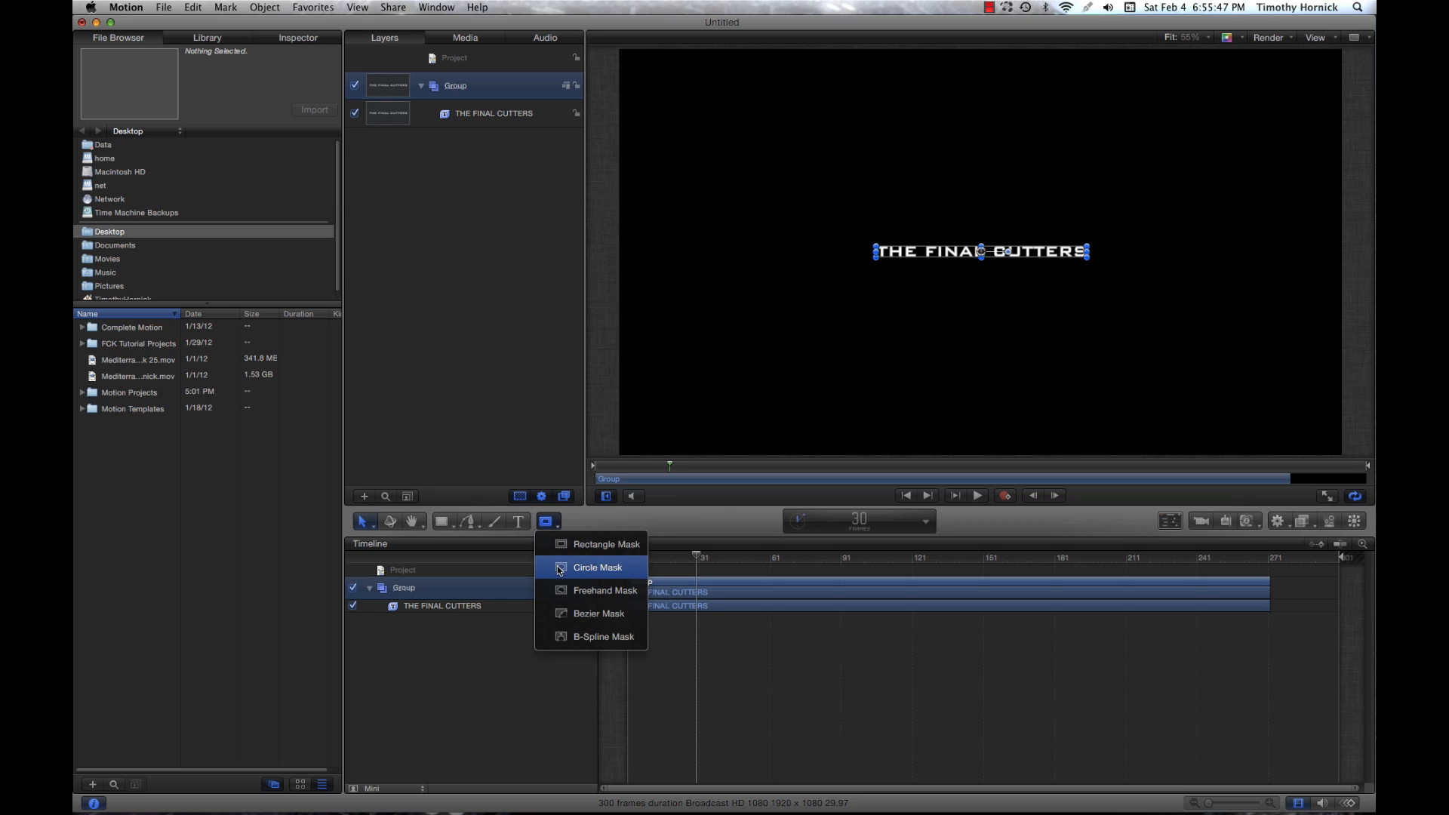
{"action": "mouse_move", "coordinate": [591, 635]}
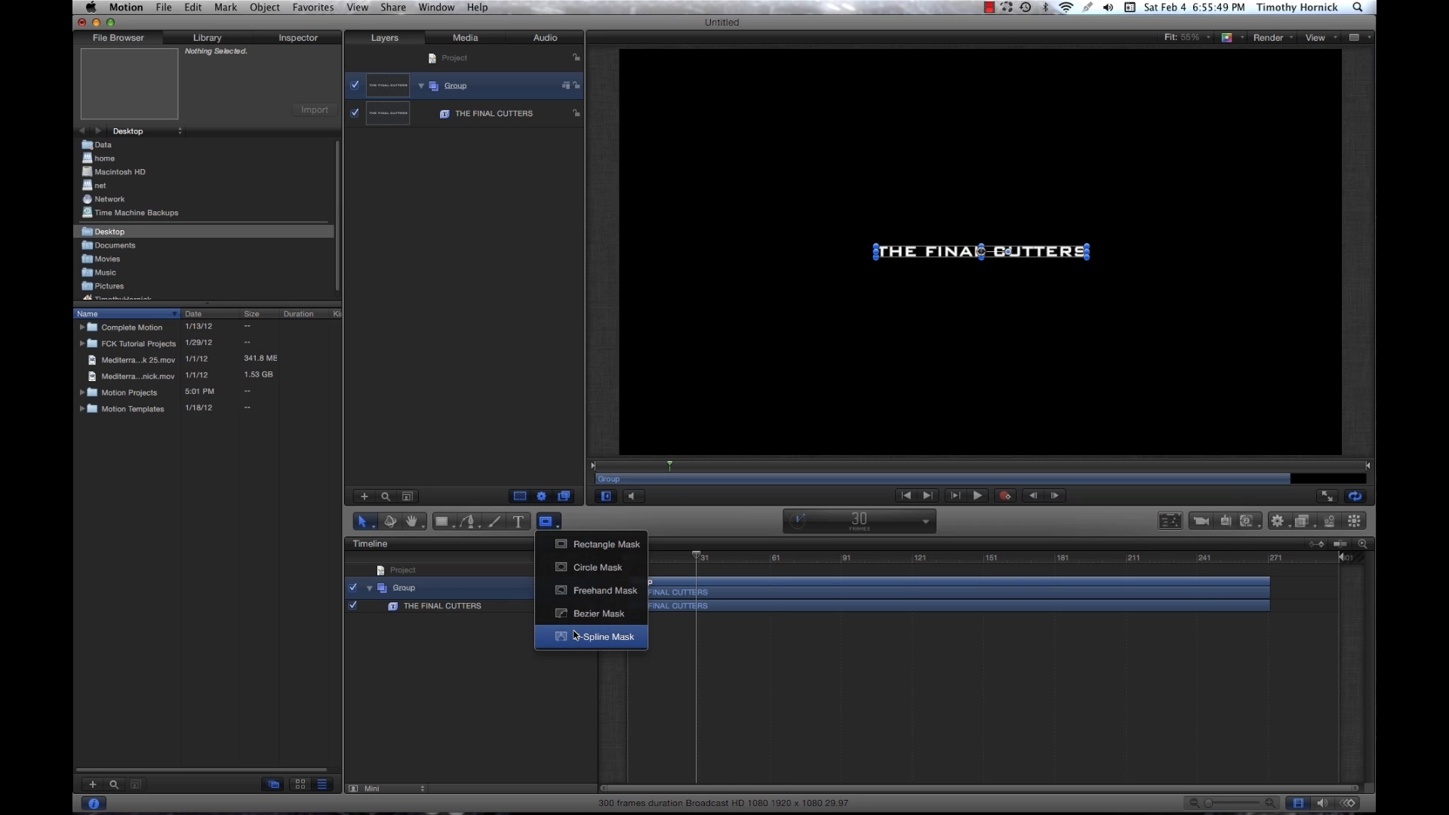
{"action": "mouse_move", "coordinate": [612, 618]}
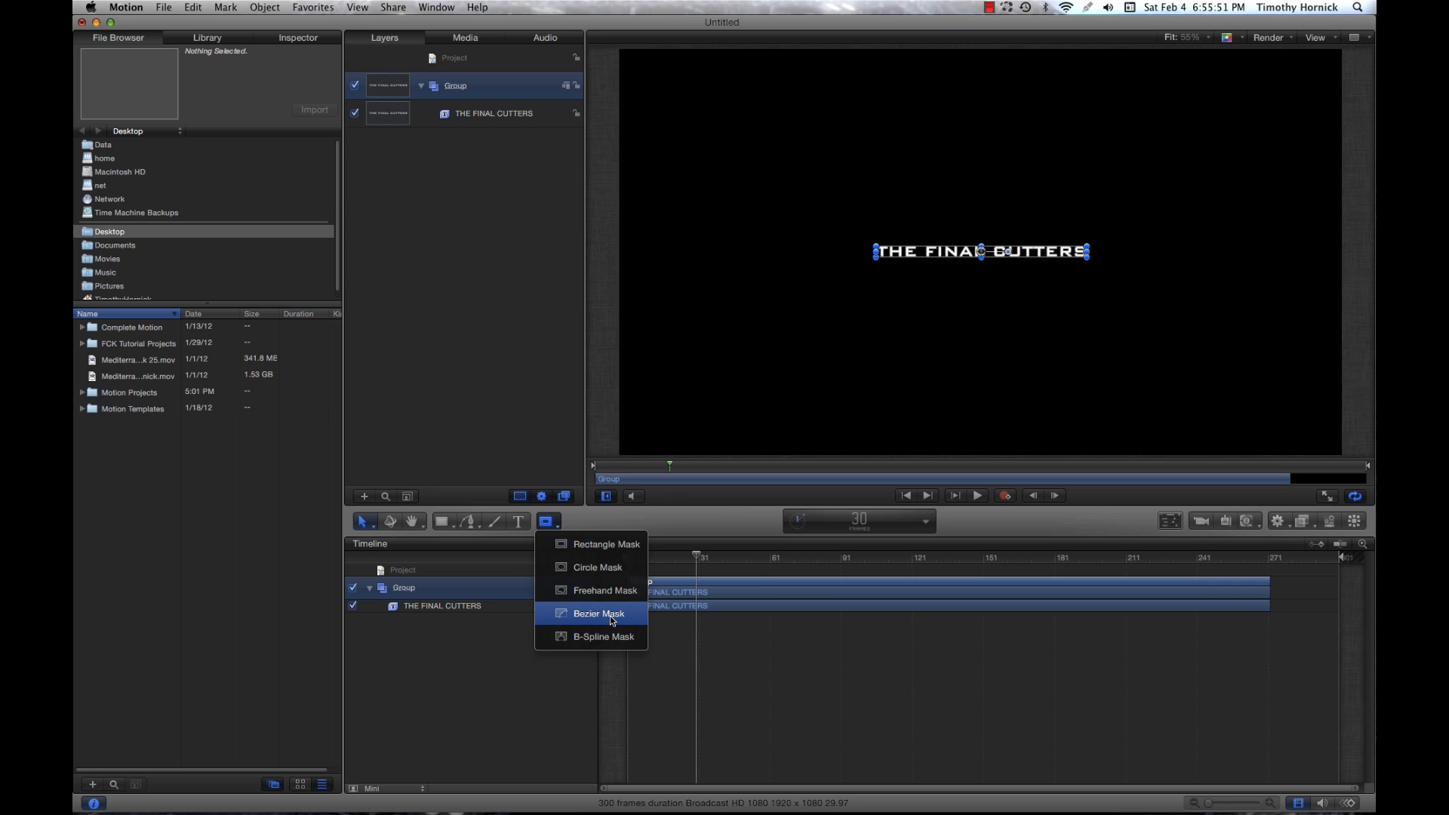
{"action": "mouse_move", "coordinate": [619, 590]}
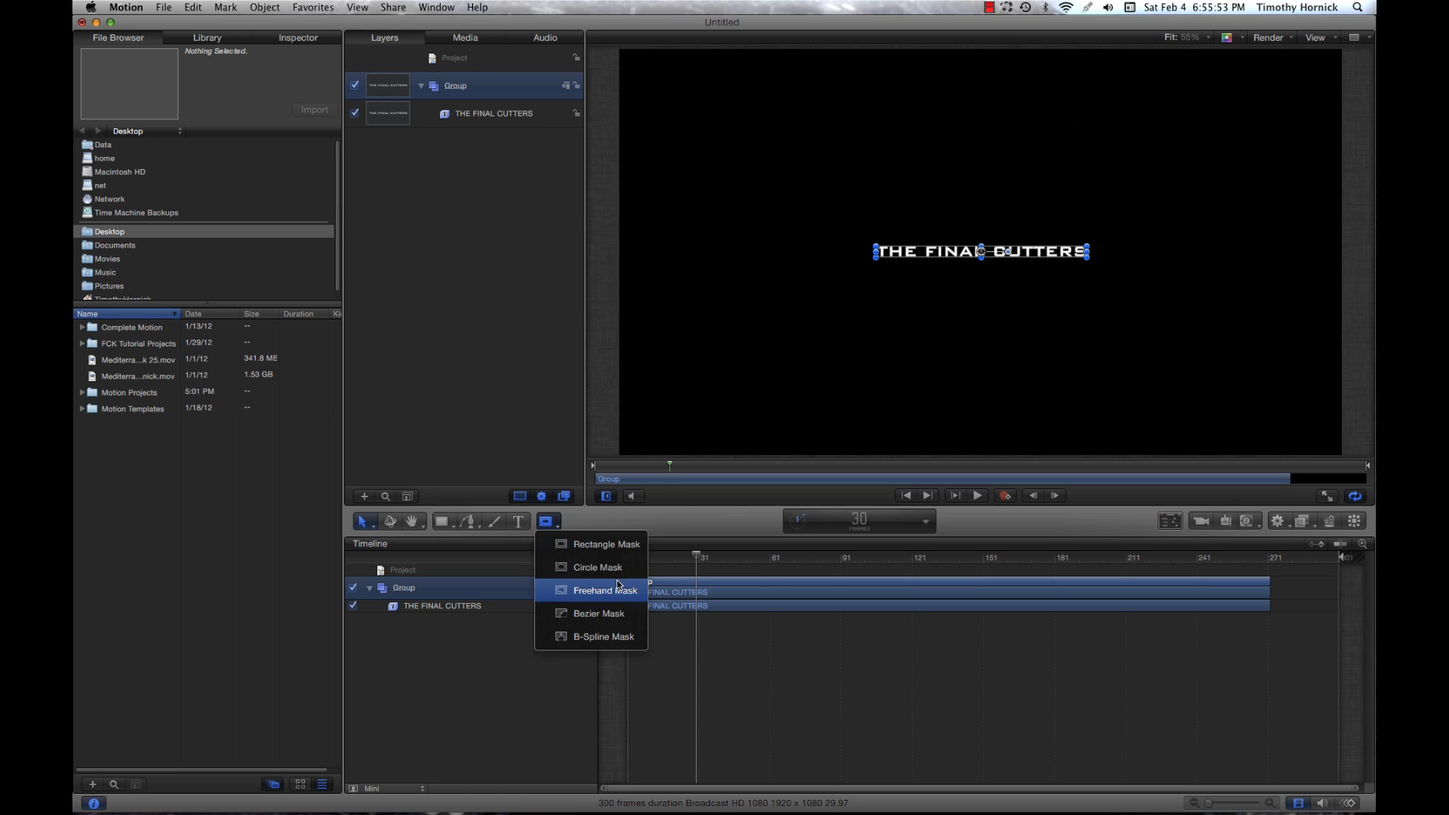
{"action": "mouse_move", "coordinate": [607, 544]}
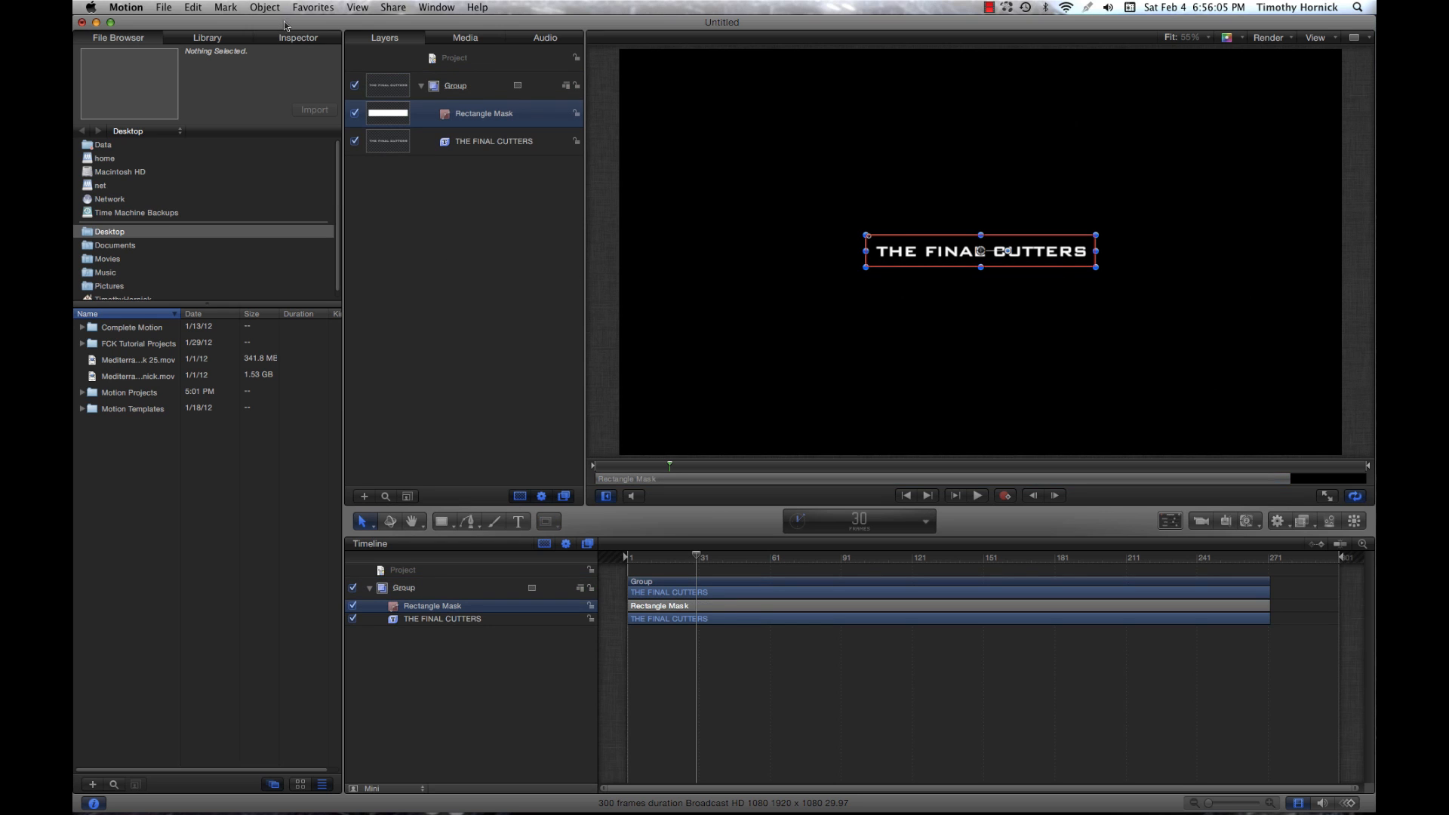
- Enable Invert Mask on the Rectangle Mask so the framed title is hidden
{"action": "left_click", "coordinate": [296, 38]}
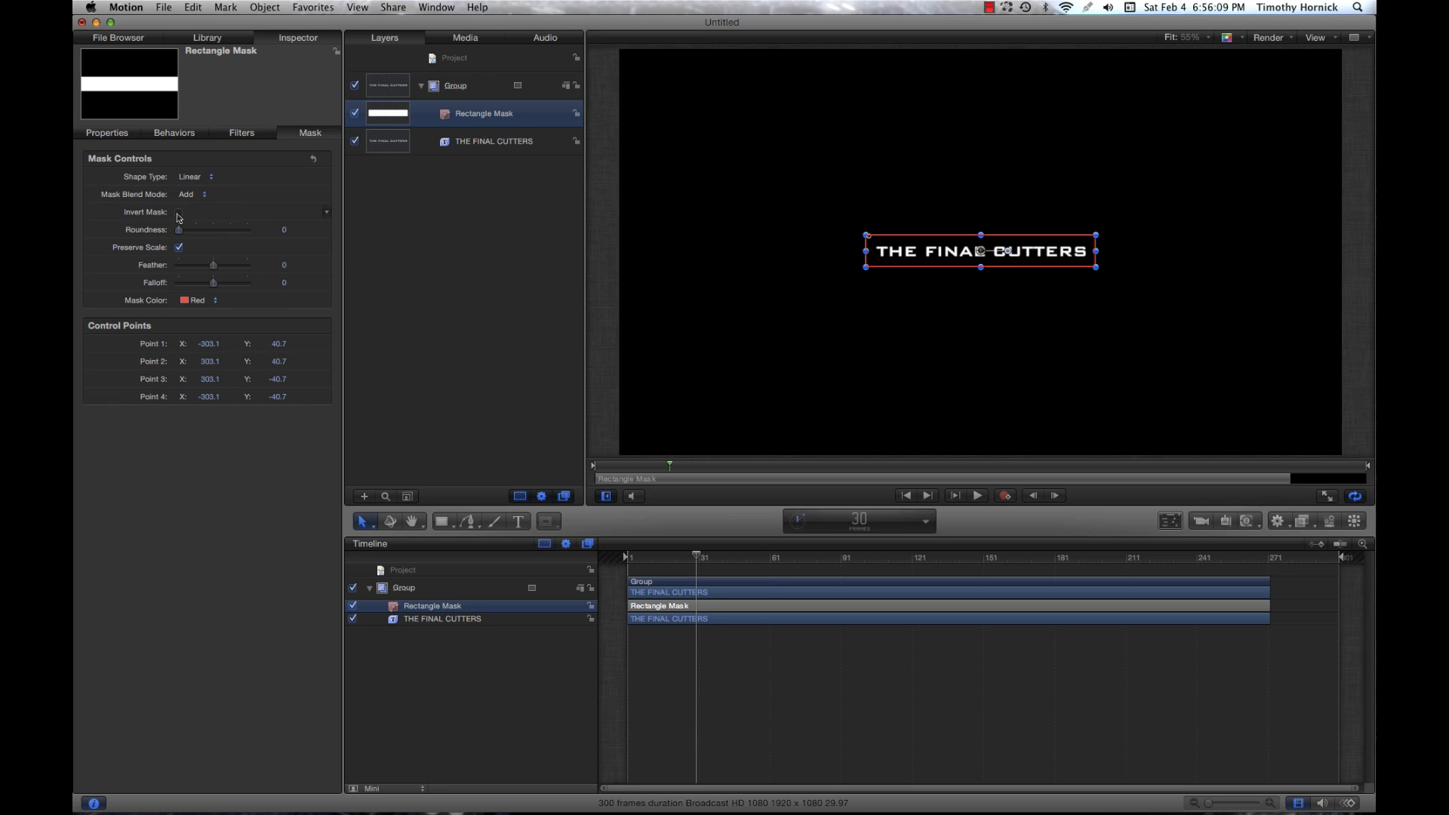
{"action": "left_click", "coordinate": [178, 211]}
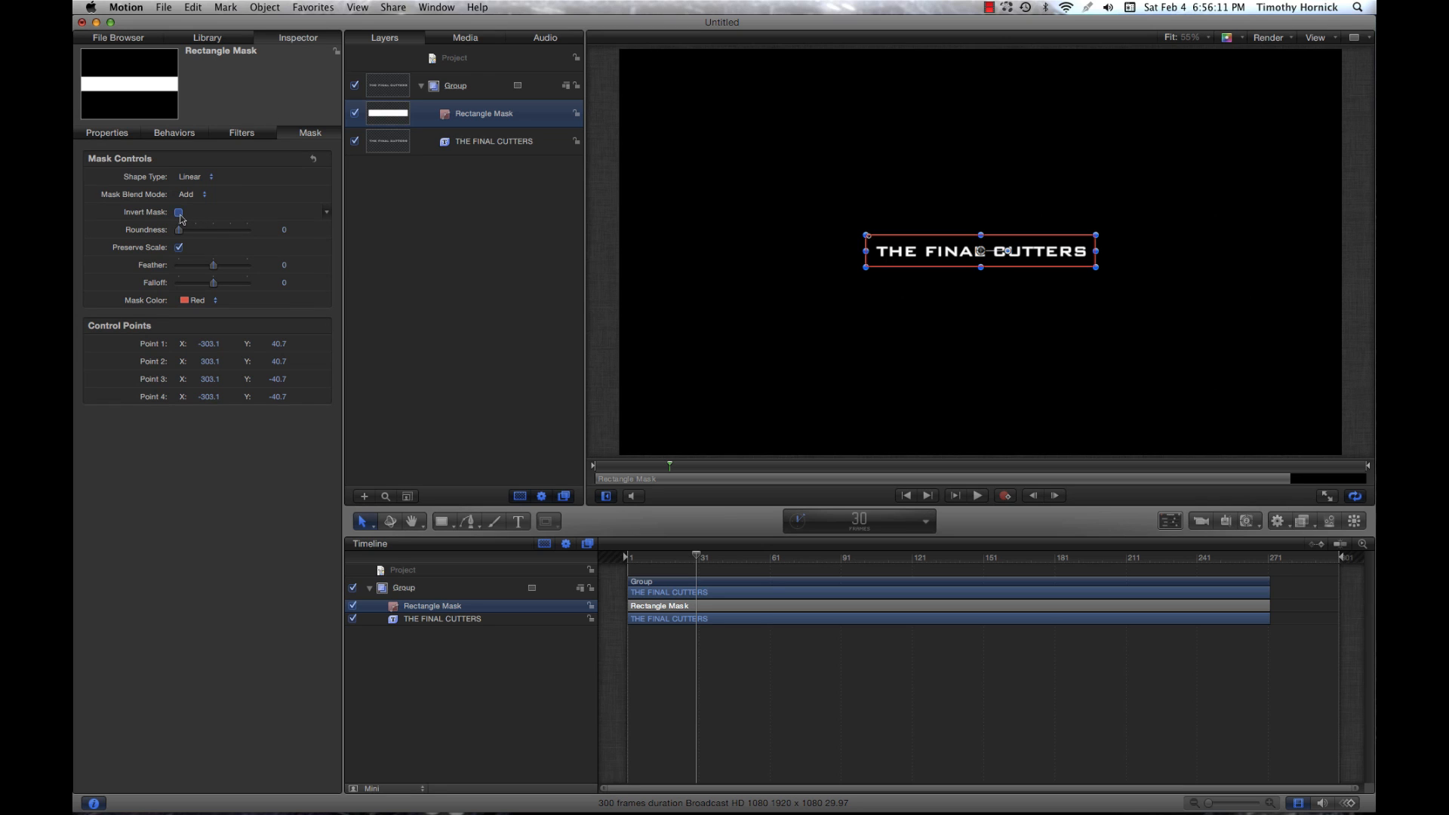
{"action": "left_click", "coordinate": [178, 212]}
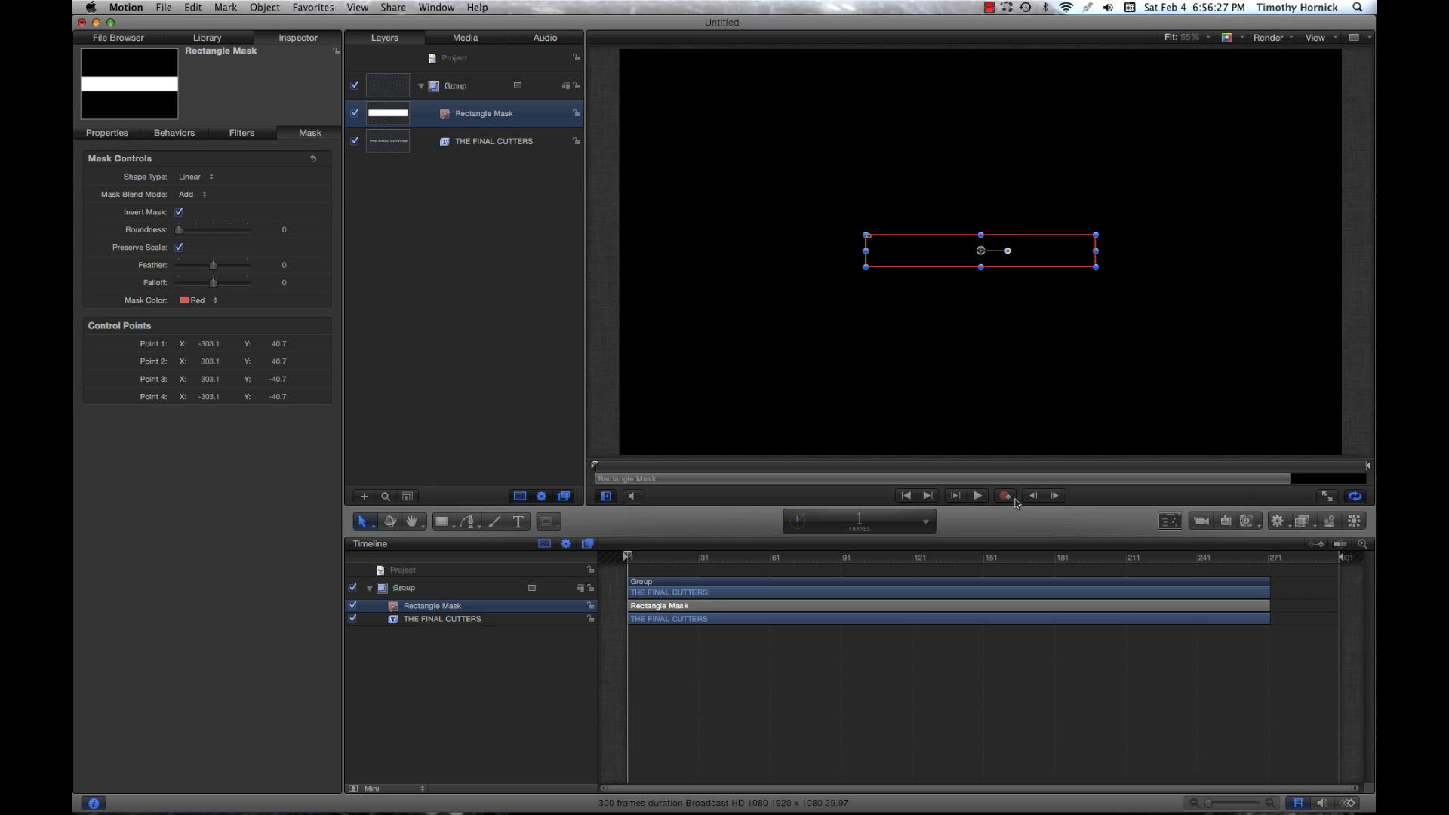
{"action": "mouse_move", "coordinate": [1006, 495]}
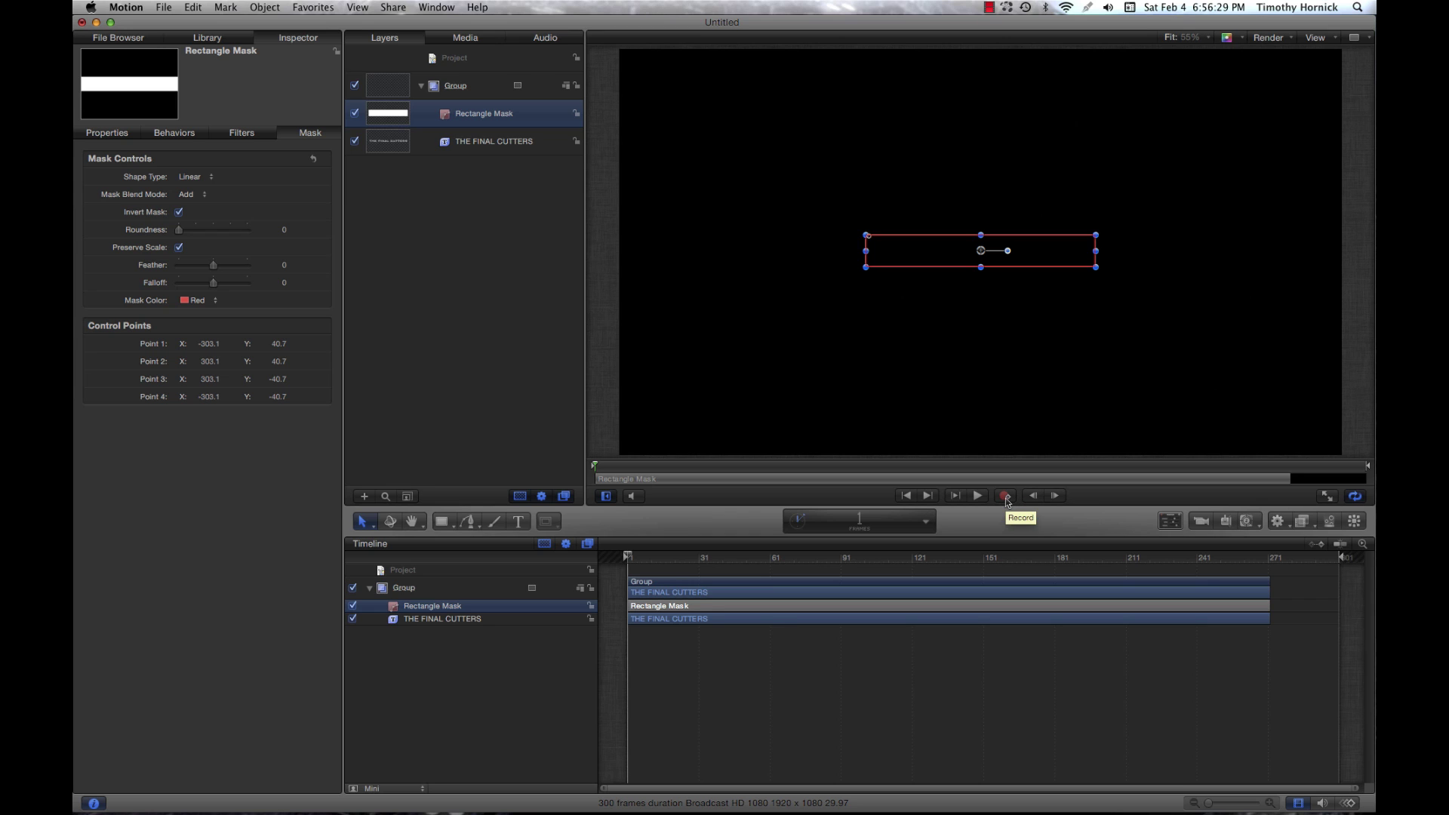
- With Record on, keyframe the mask's side handle collapsing sideways, then stop recording
{"action": "left_click", "coordinate": [1006, 495]}
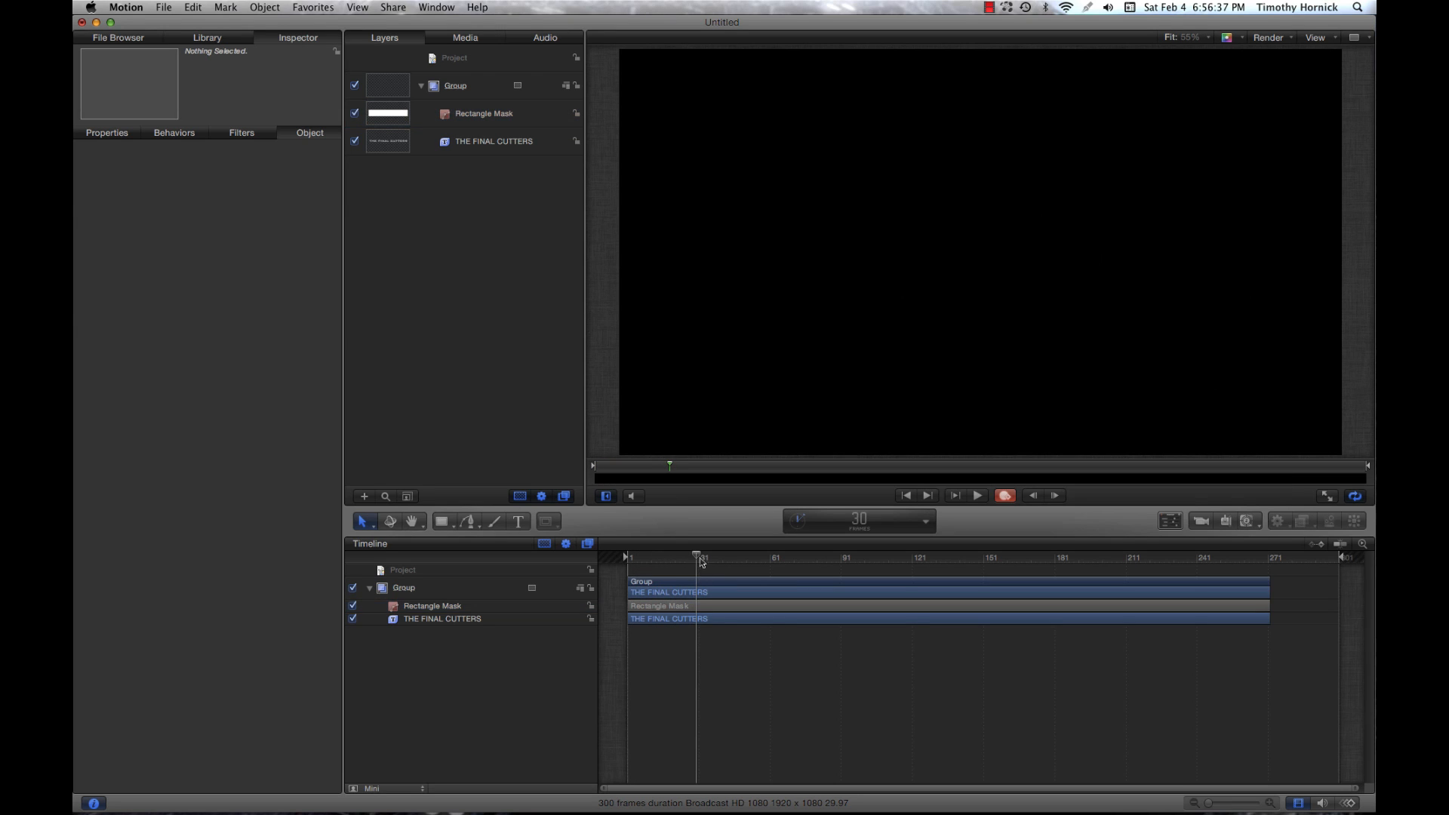
{"action": "left_click", "coordinate": [483, 113]}
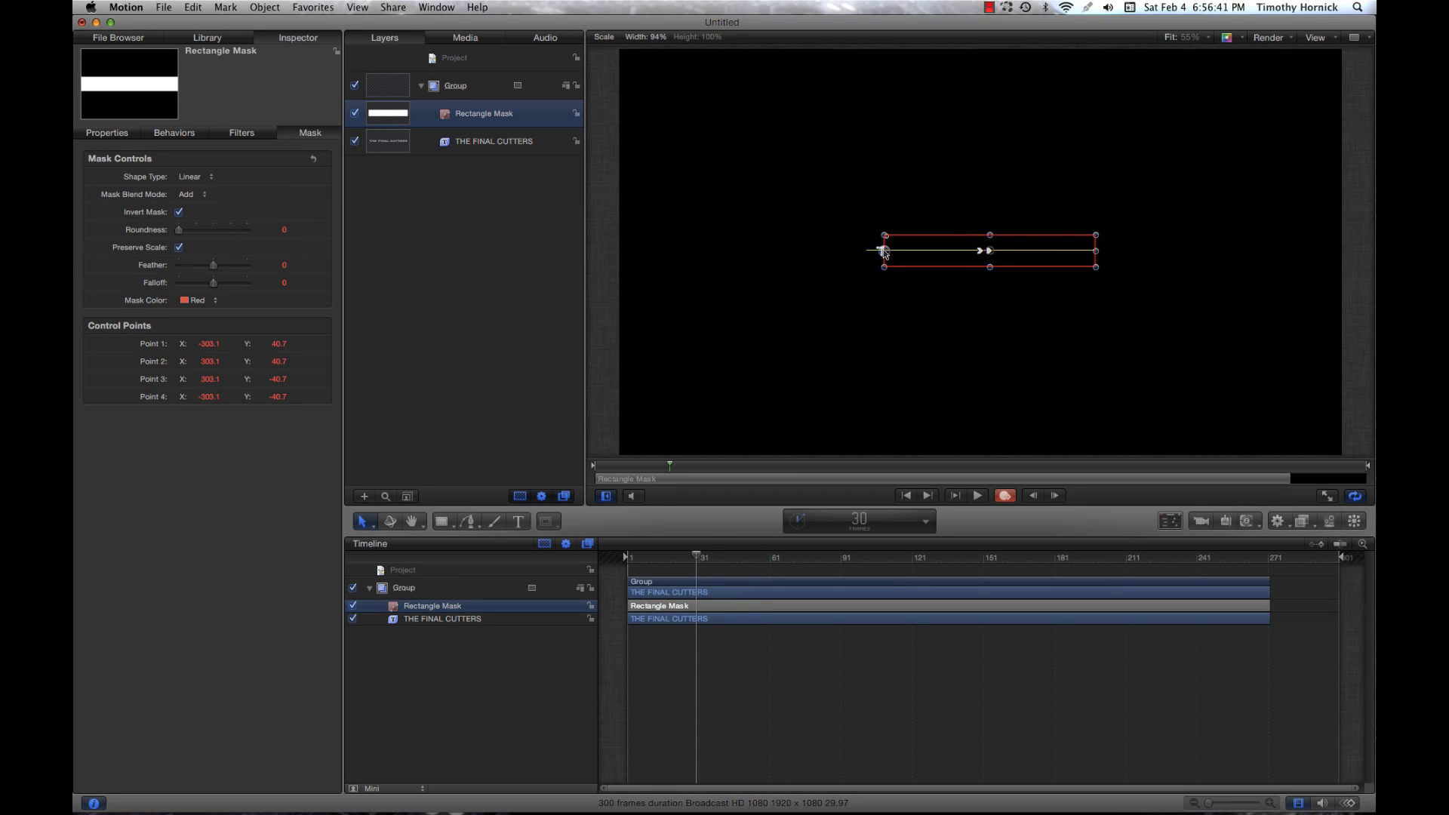
{"action": "left_click_drag", "start_coordinate": [884, 250], "coordinate": [998, 250]}
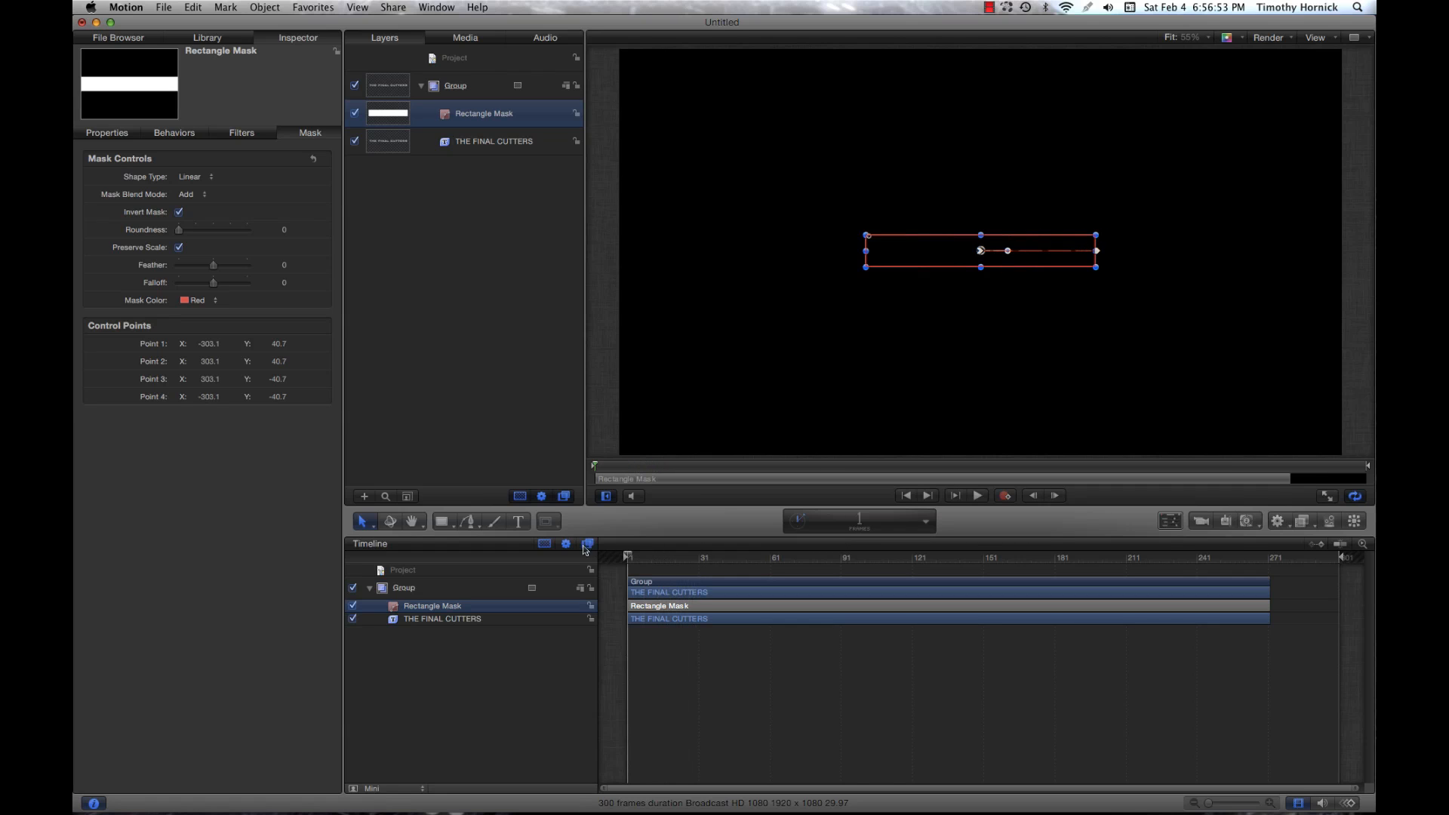
{"action": "left_click", "coordinate": [403, 571]}
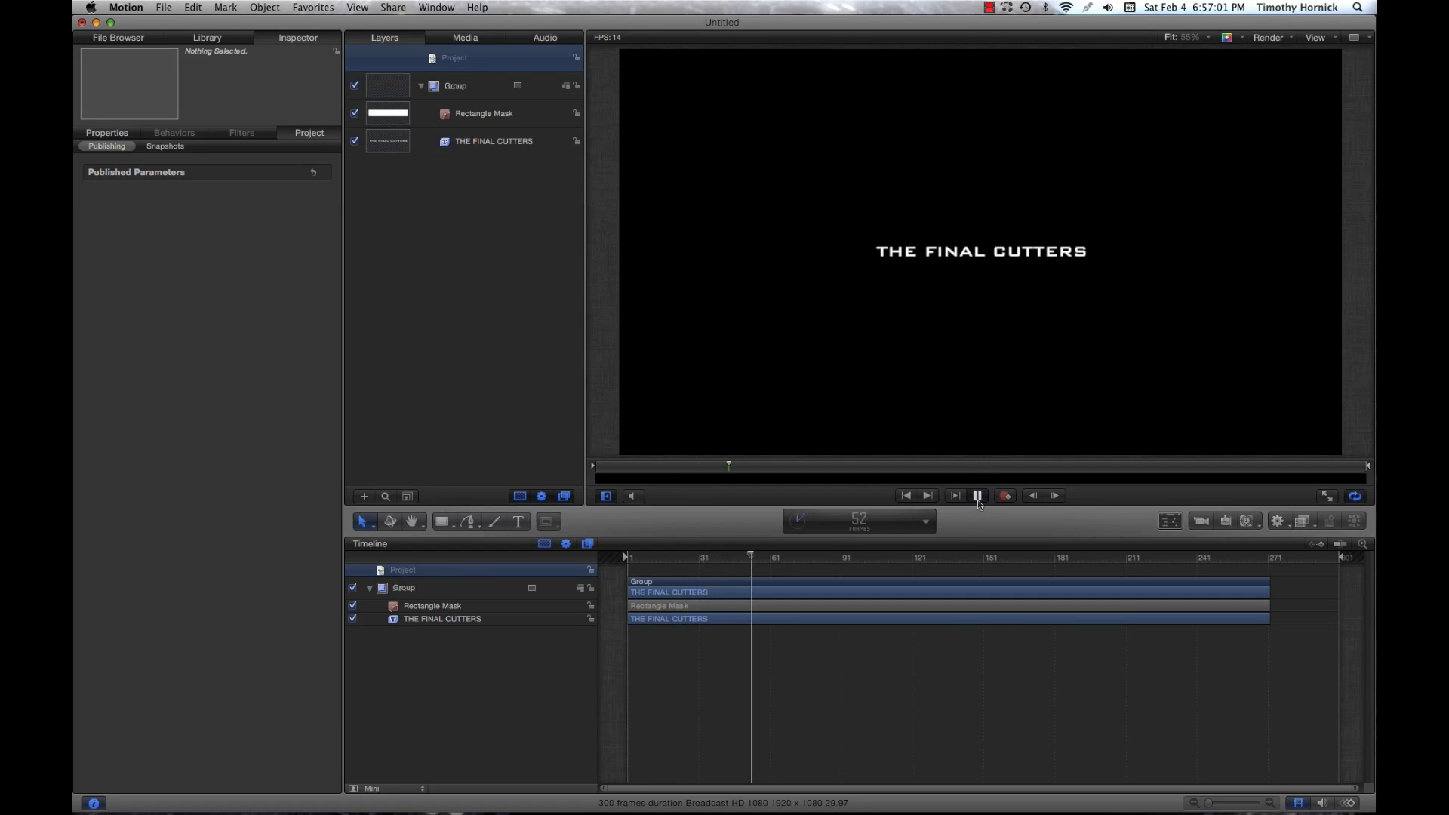
{"action": "left_click", "coordinate": [978, 495]}
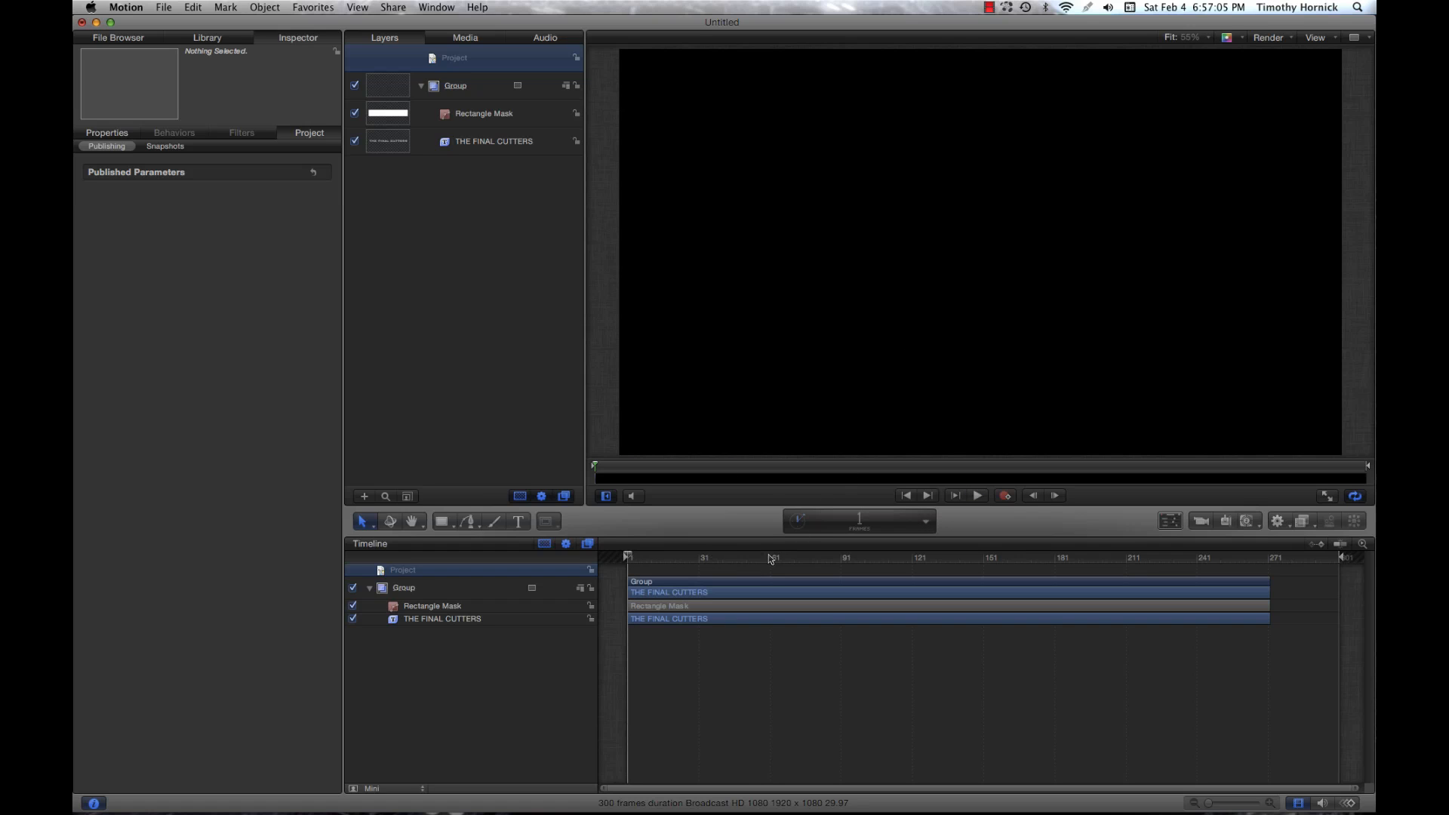
{"action": "mouse_move", "coordinate": [749, 566]}
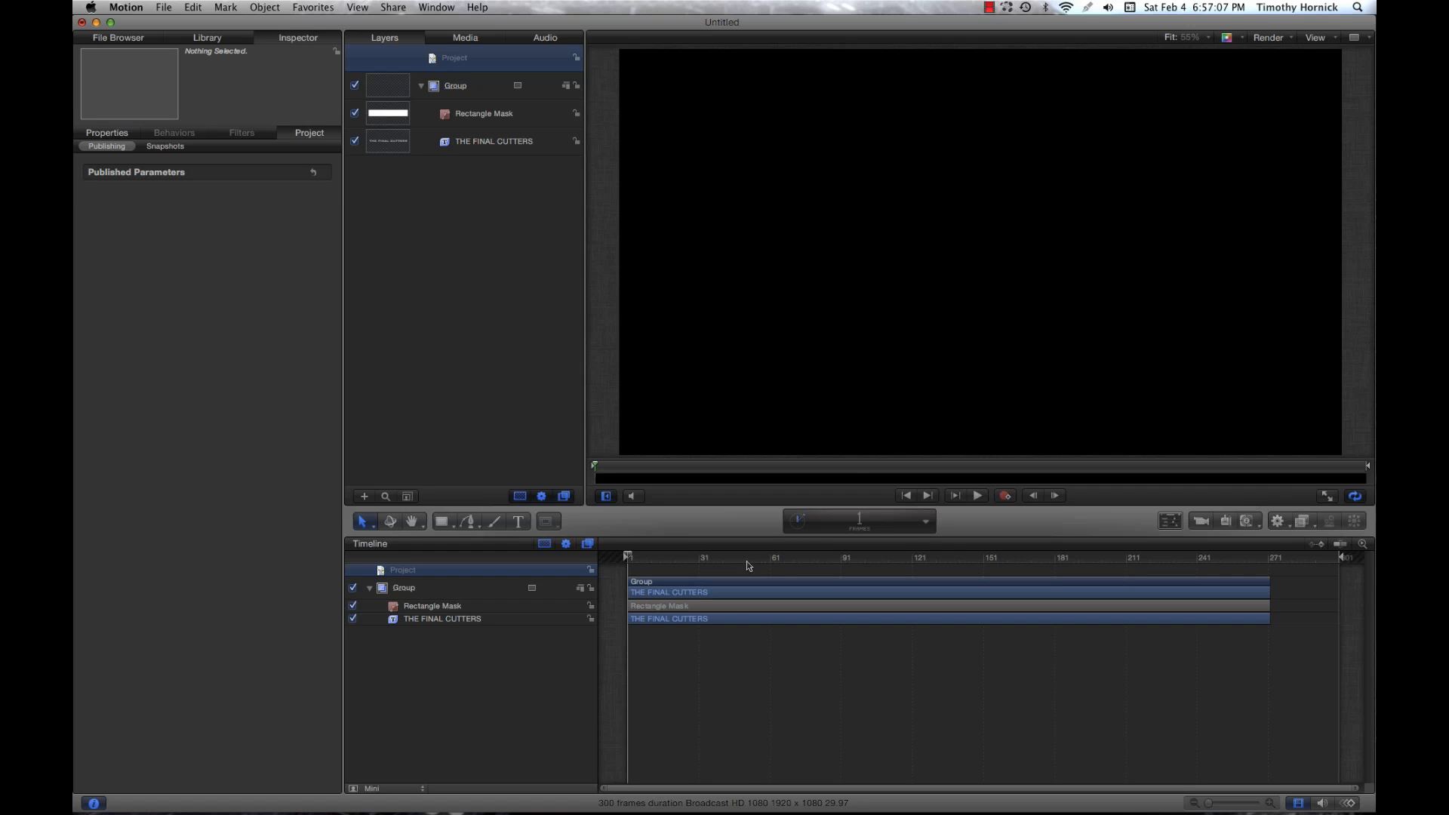
{"action": "left_click", "coordinate": [120, 38]}
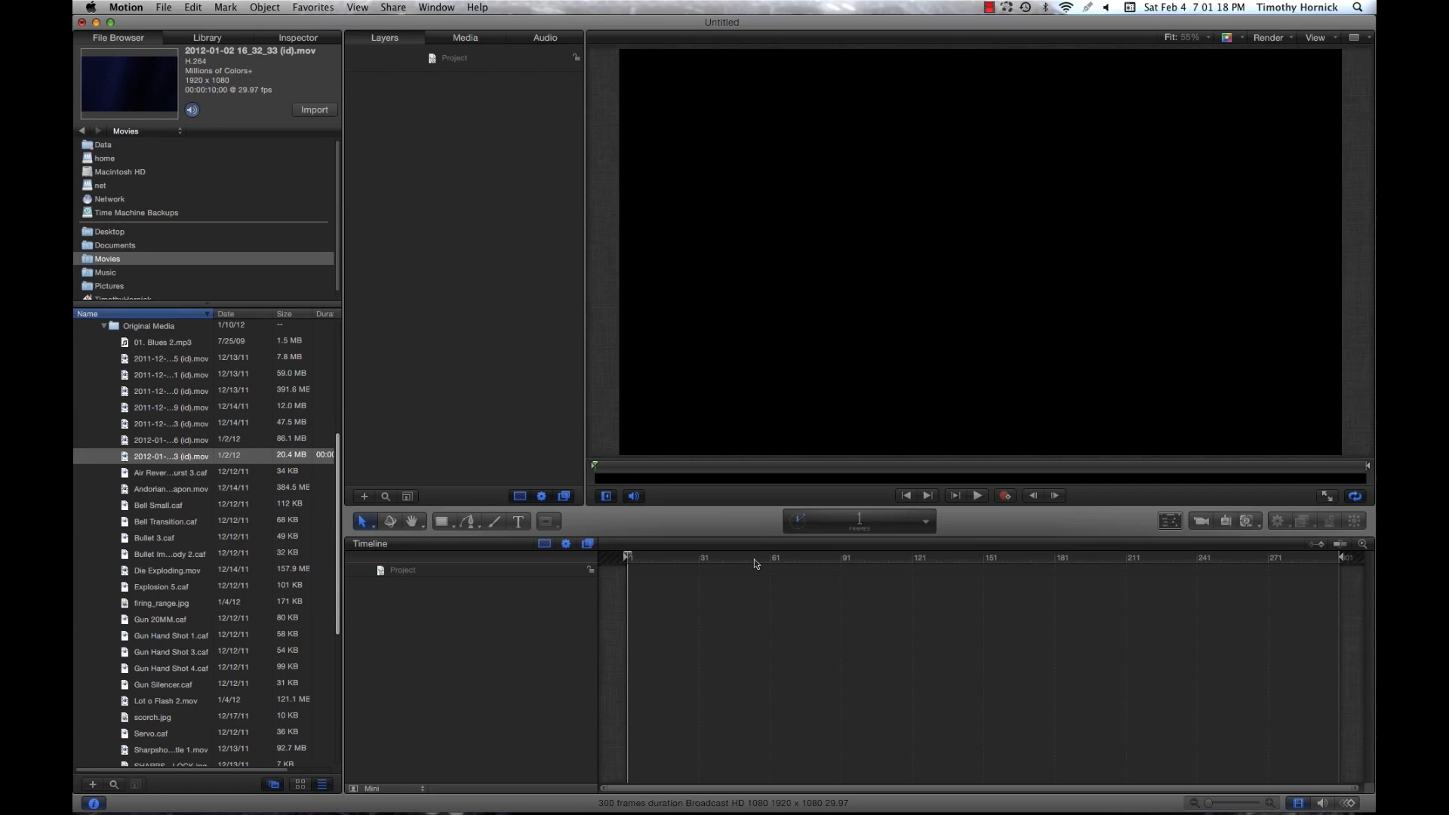
- Bring the green-screen shell clip from the File Browser into the Layers list
{"action": "left_click", "coordinate": [169, 455]}
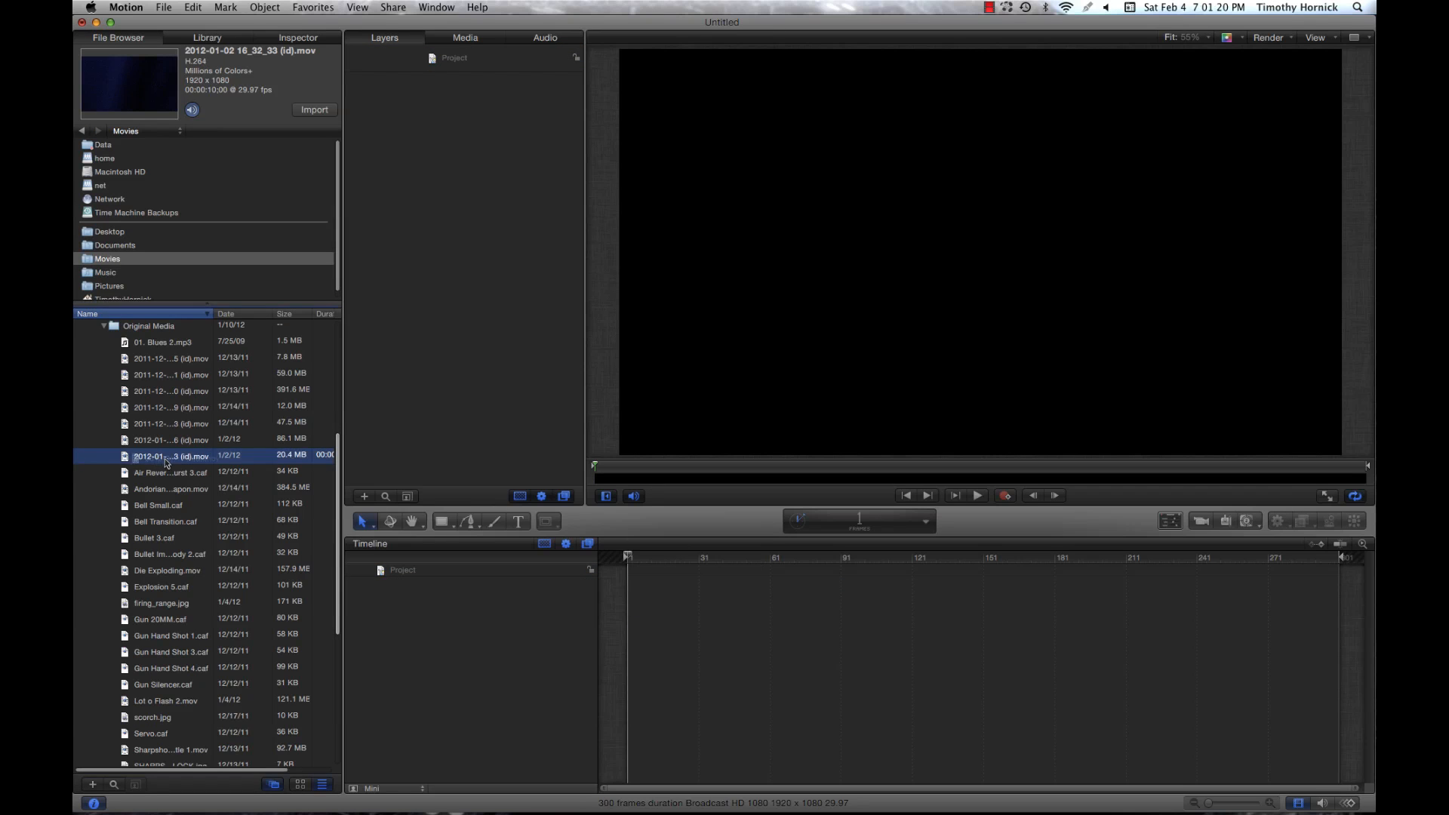
{"action": "left_click_drag", "start_coordinate": [171, 456], "coordinate": [647, 579]}
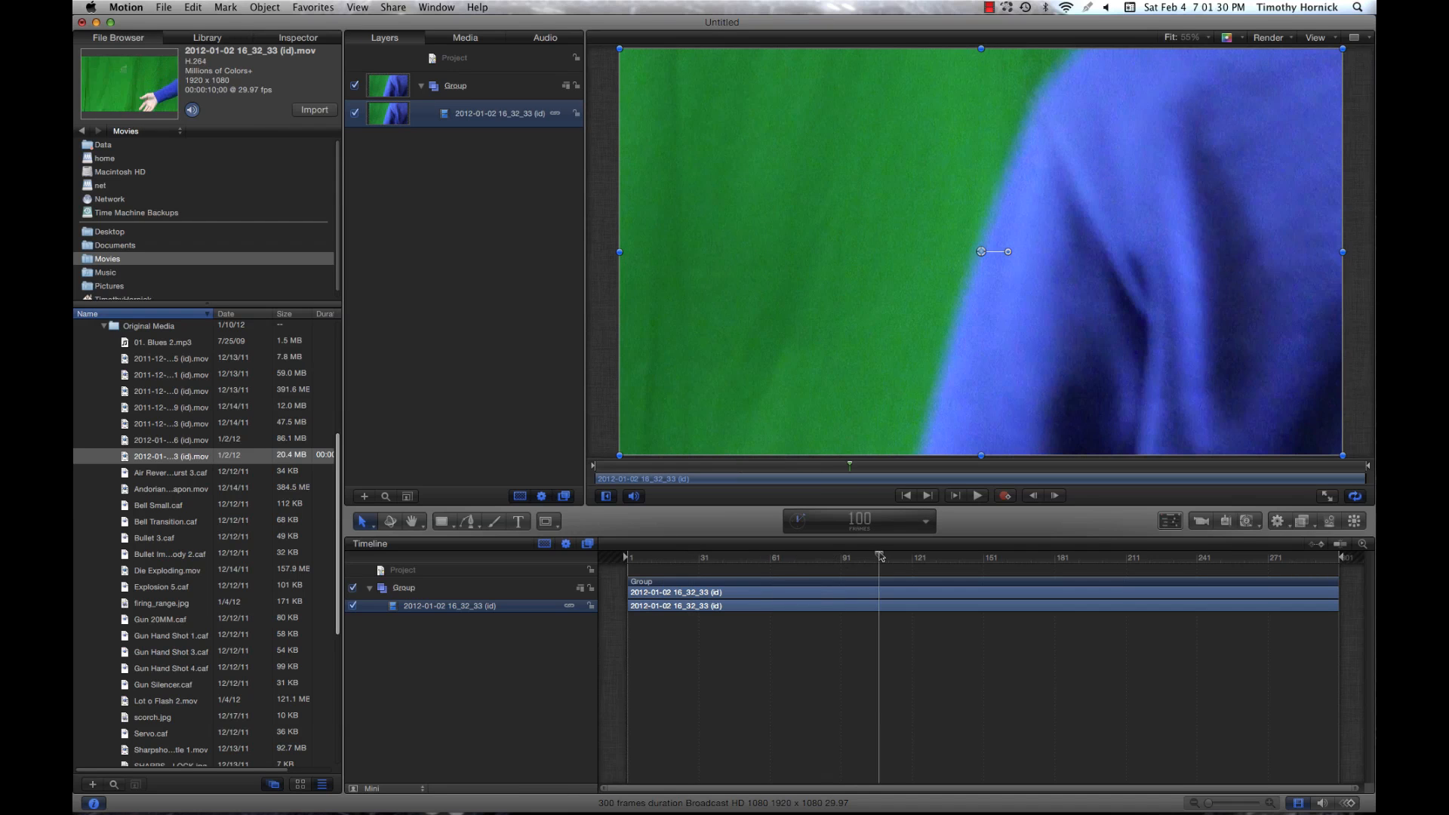
- Scrub to the shell toss and trim the clip to end just after it
{"action": "left_click_drag", "start_coordinate": [879, 557], "coordinate": [920, 557]}
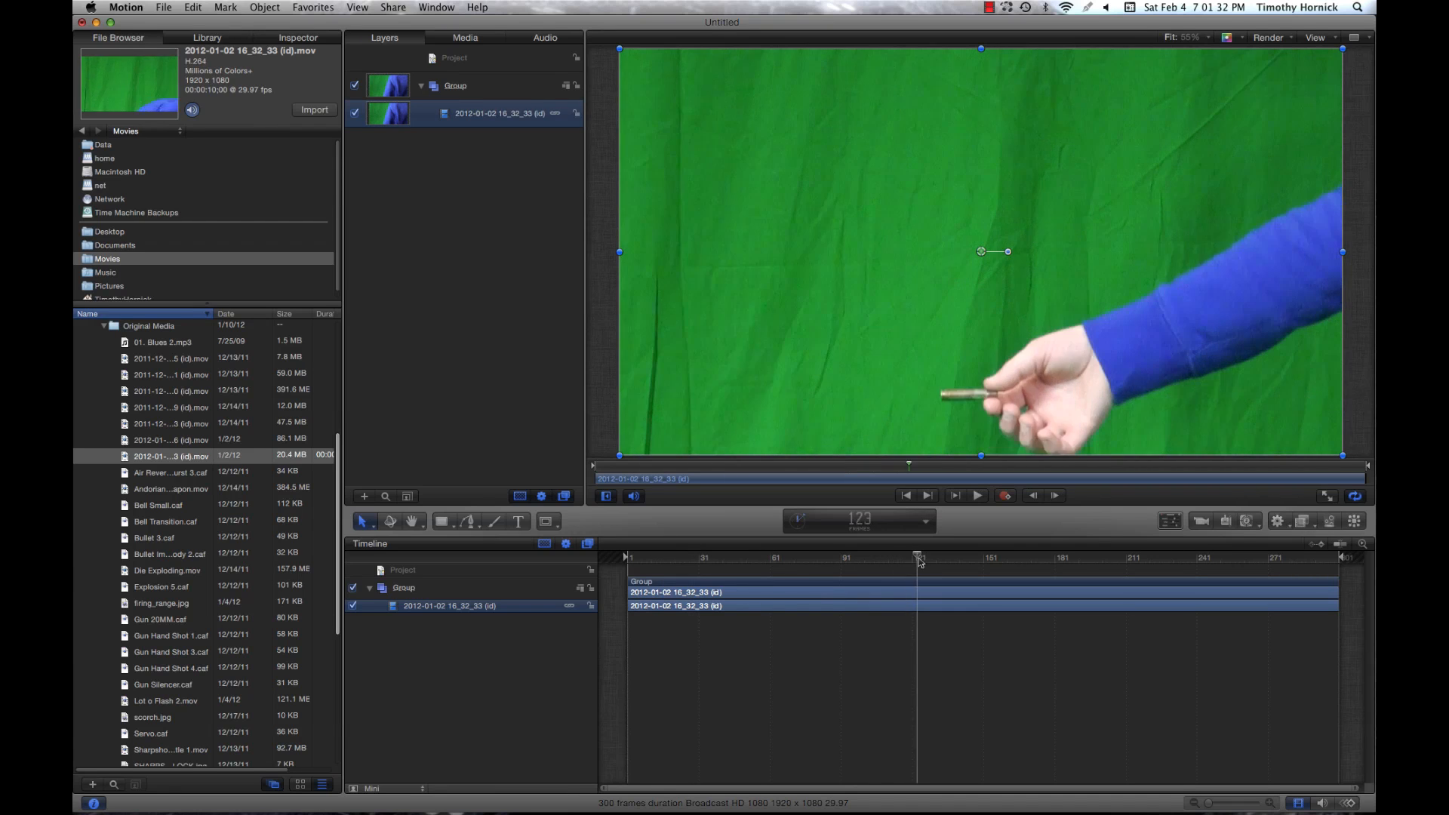
{"action": "left_click_drag", "start_coordinate": [919, 557], "coordinate": [941, 557]}
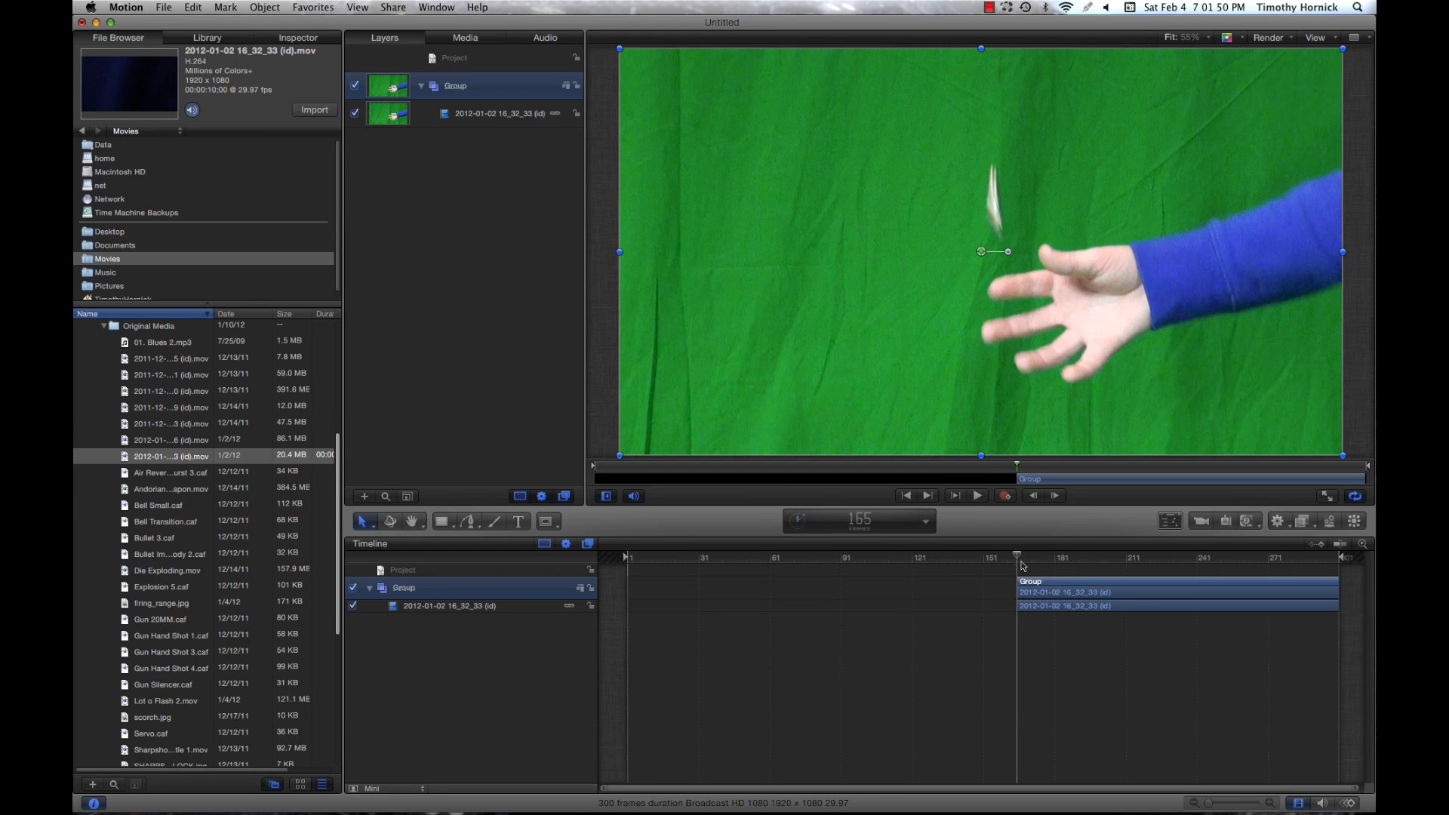
{"action": "left_click_drag", "start_coordinate": [1016, 557], "coordinate": [1049, 557]}
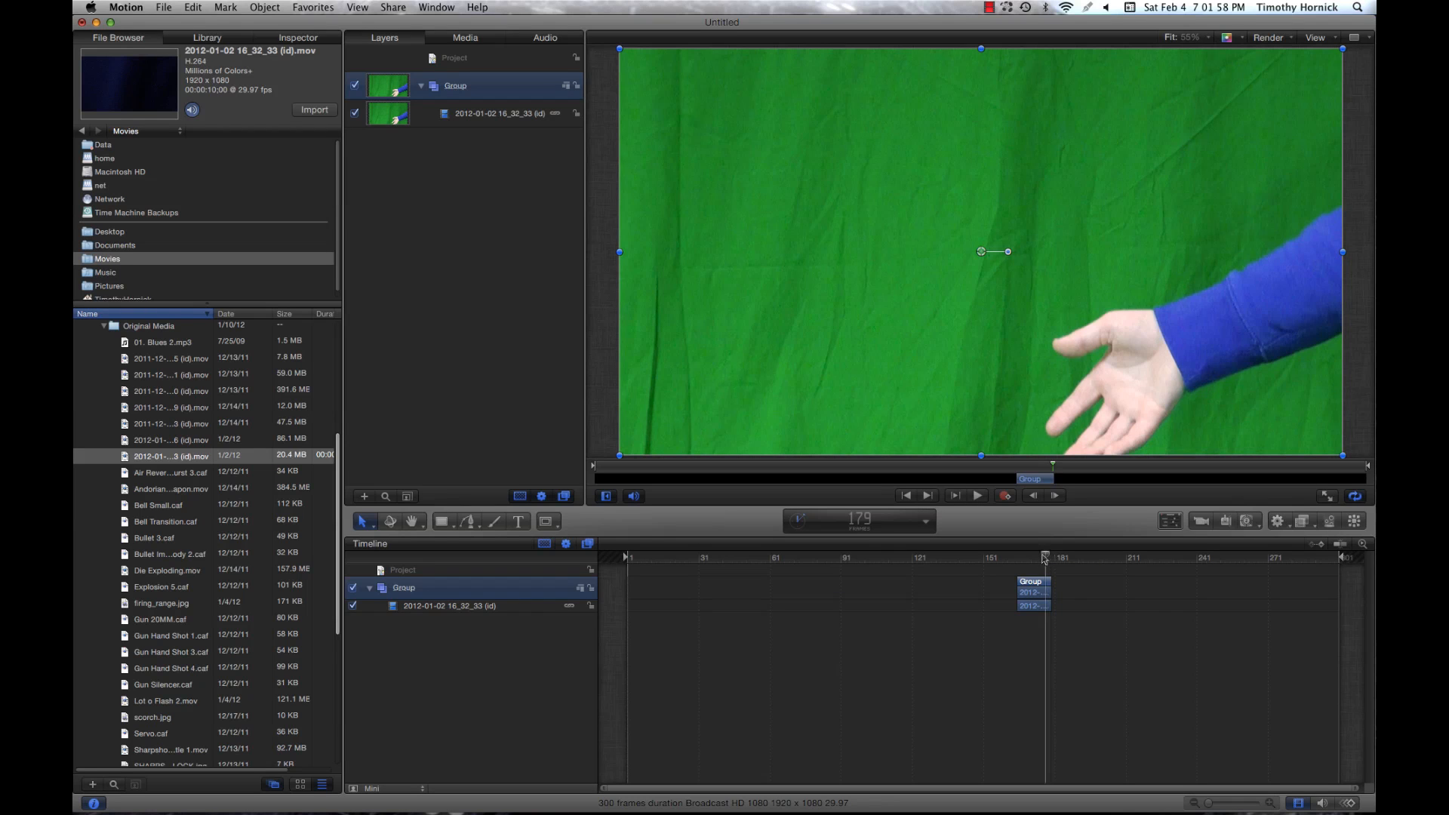
{"action": "left_click_drag", "start_coordinate": [1044, 557], "coordinate": [1032, 557]}
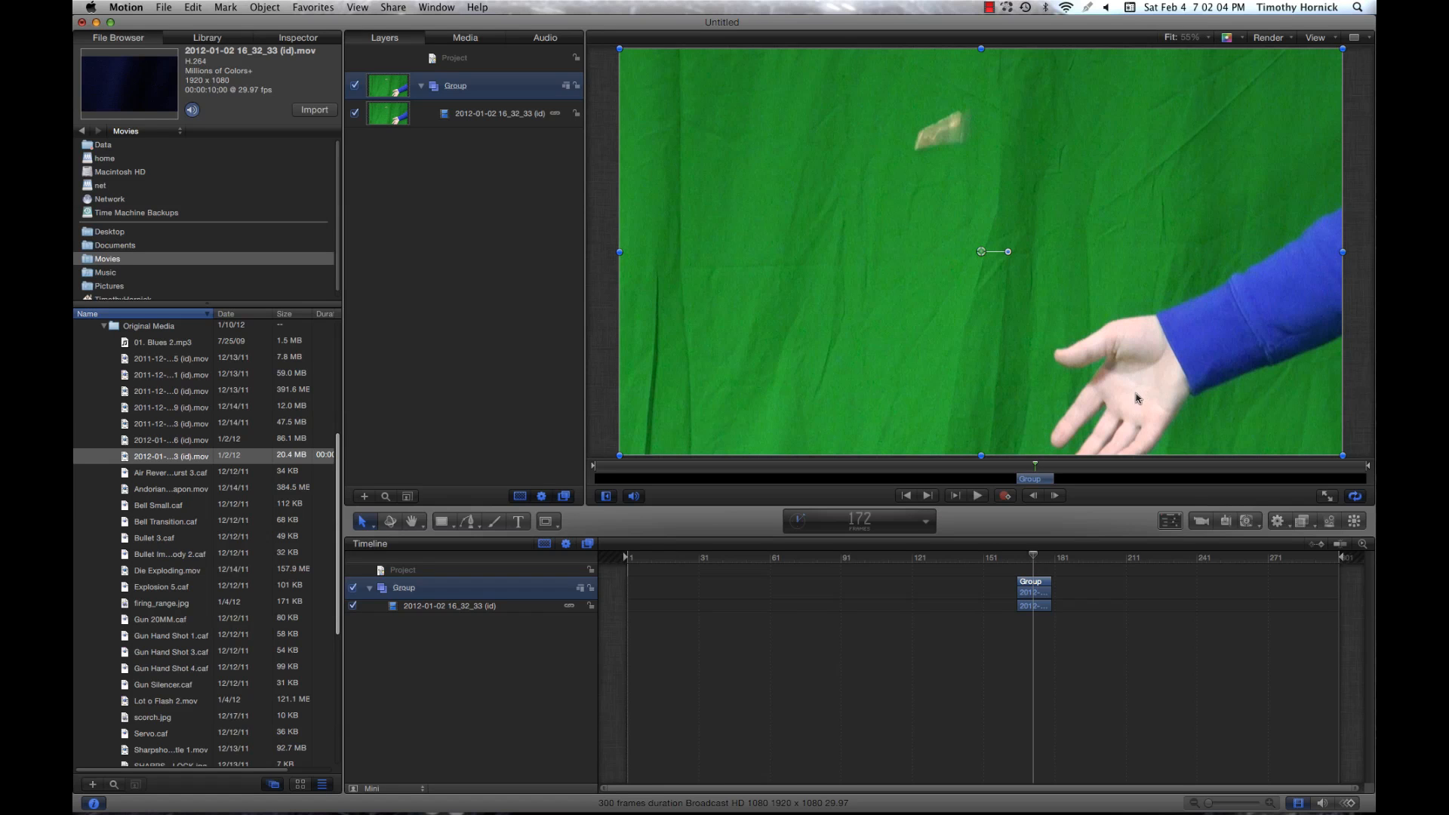
{"action": "mouse_move", "coordinate": [1128, 406]}
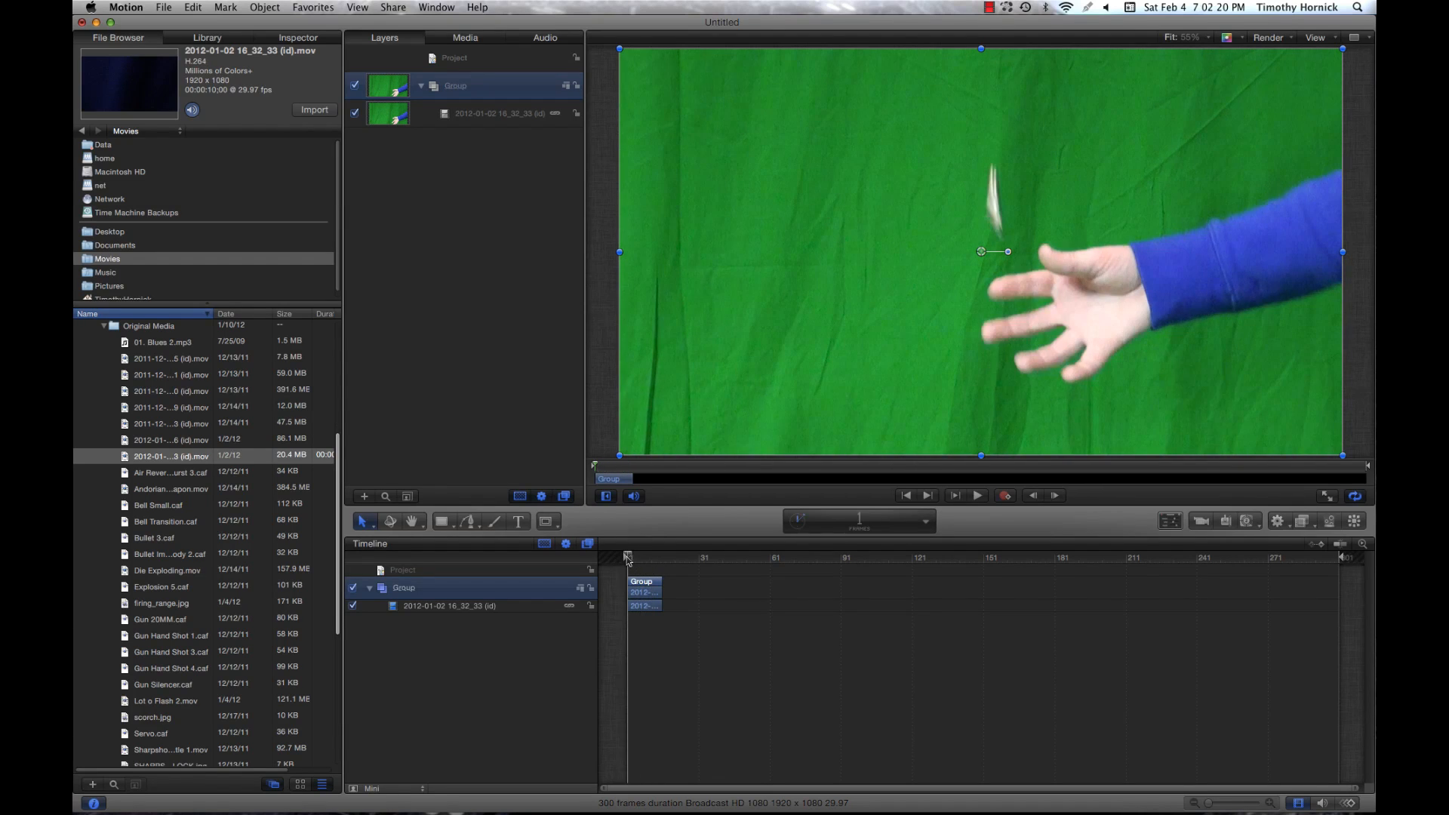
- Add a Bezier Mask around the shell and reshape its points to follow the spin
{"action": "left_click", "coordinate": [546, 521]}
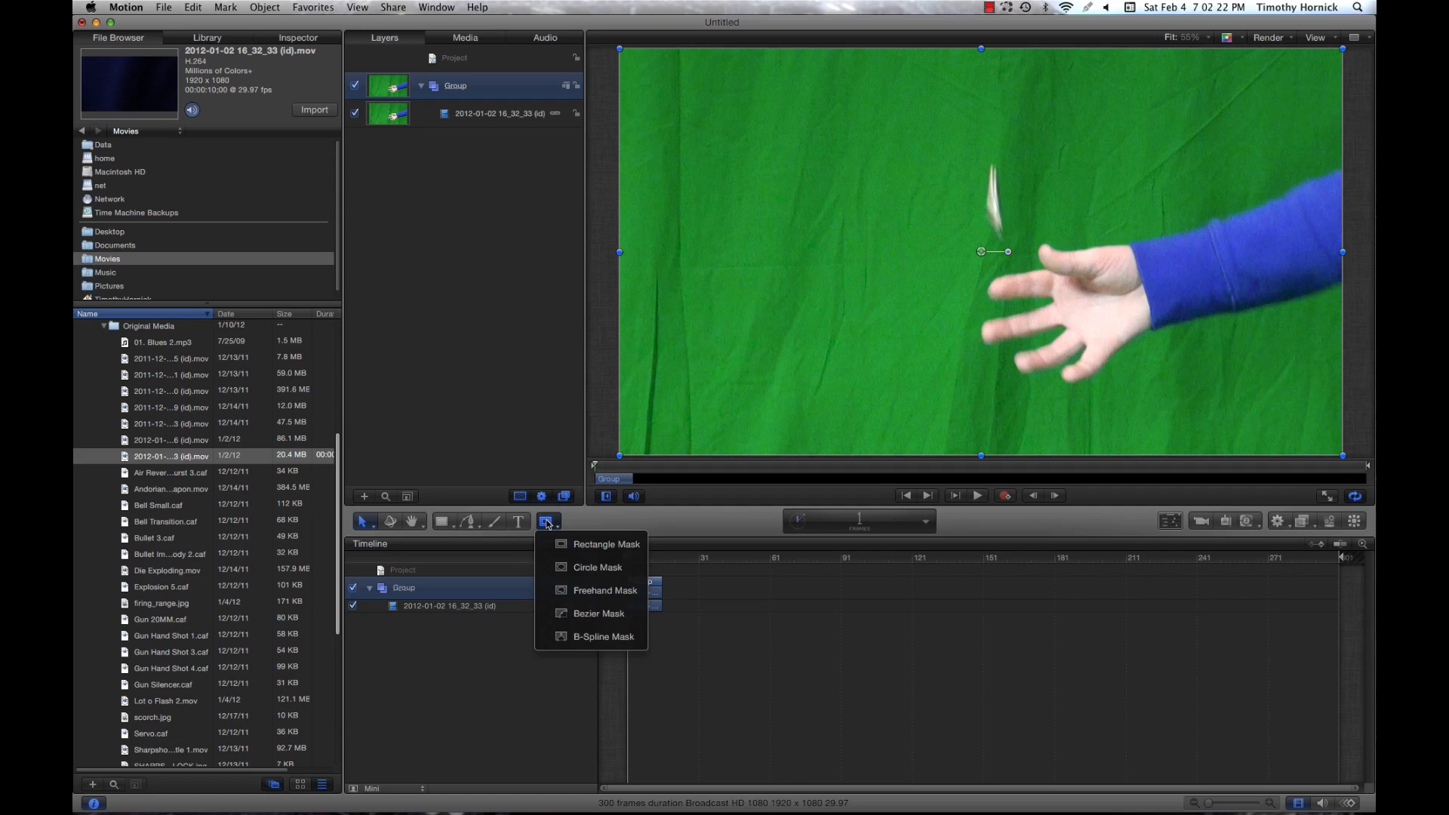
{"action": "mouse_move", "coordinate": [583, 613]}
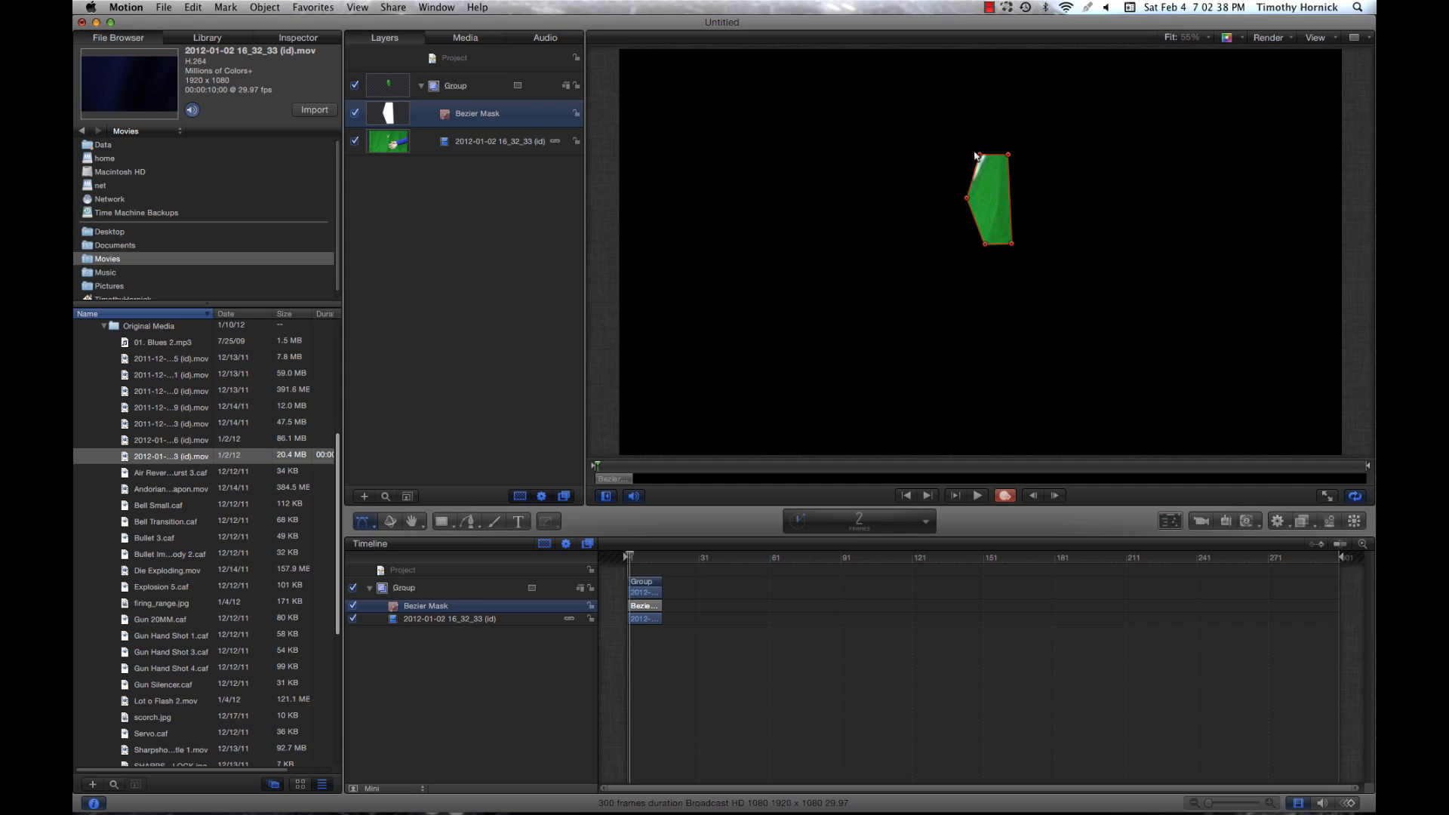
{"action": "left_click_drag", "start_coordinate": [1009, 156], "coordinate": [966, 109]}
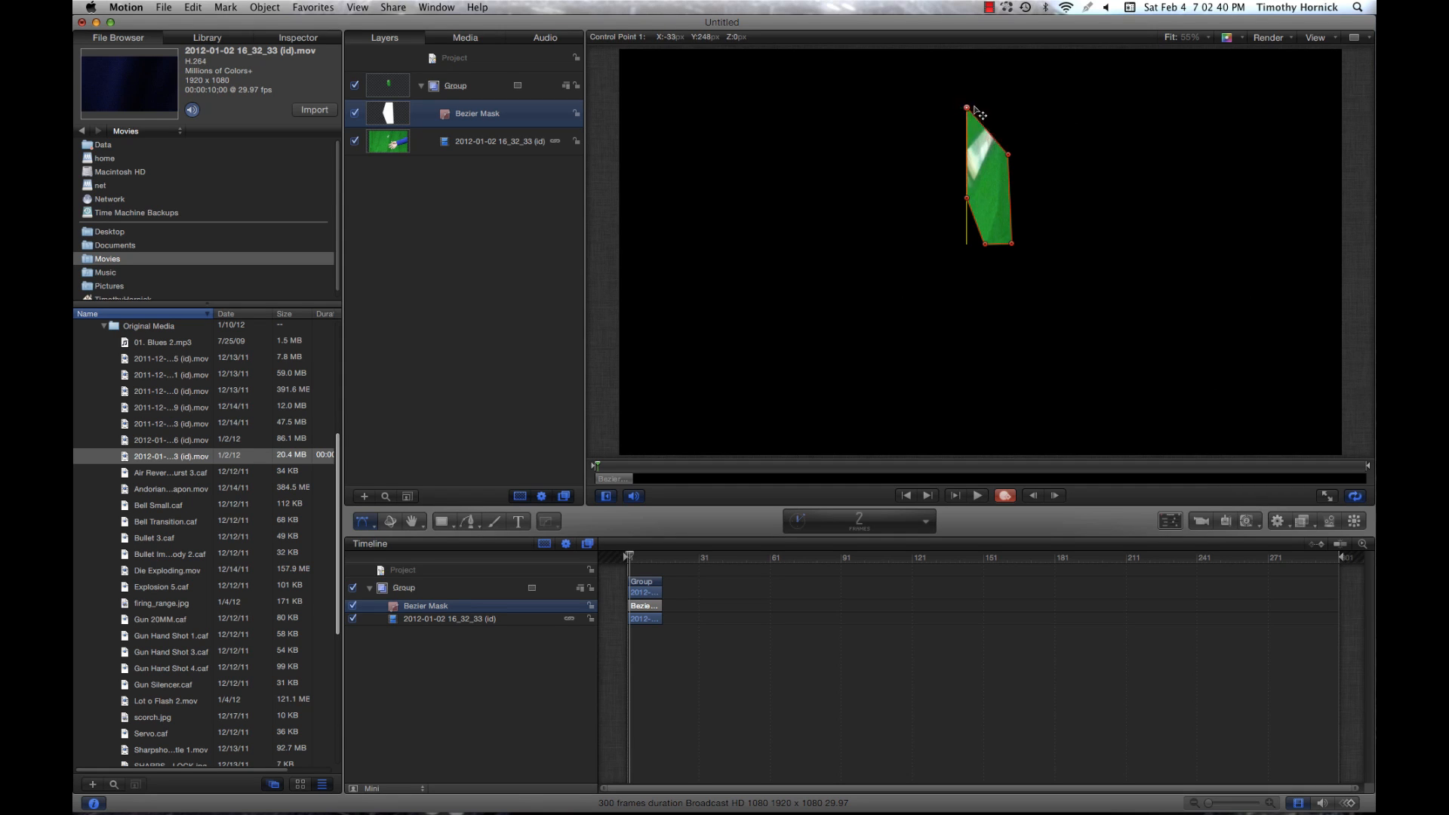
{"action": "left_click_drag", "start_coordinate": [967, 108], "coordinate": [990, 101]}
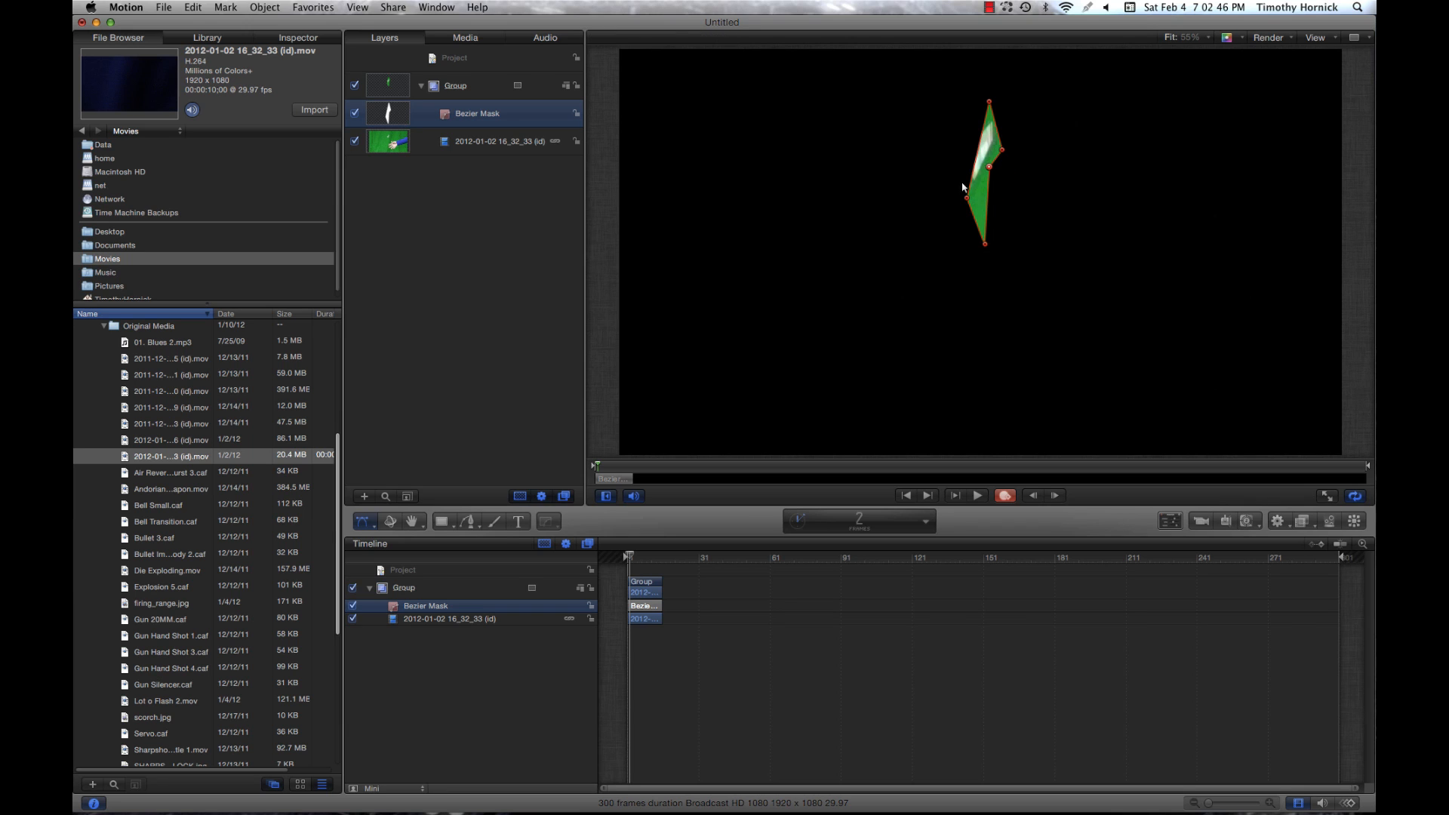
{"action": "left_click_drag", "start_coordinate": [986, 166], "coordinate": [947, 154]}
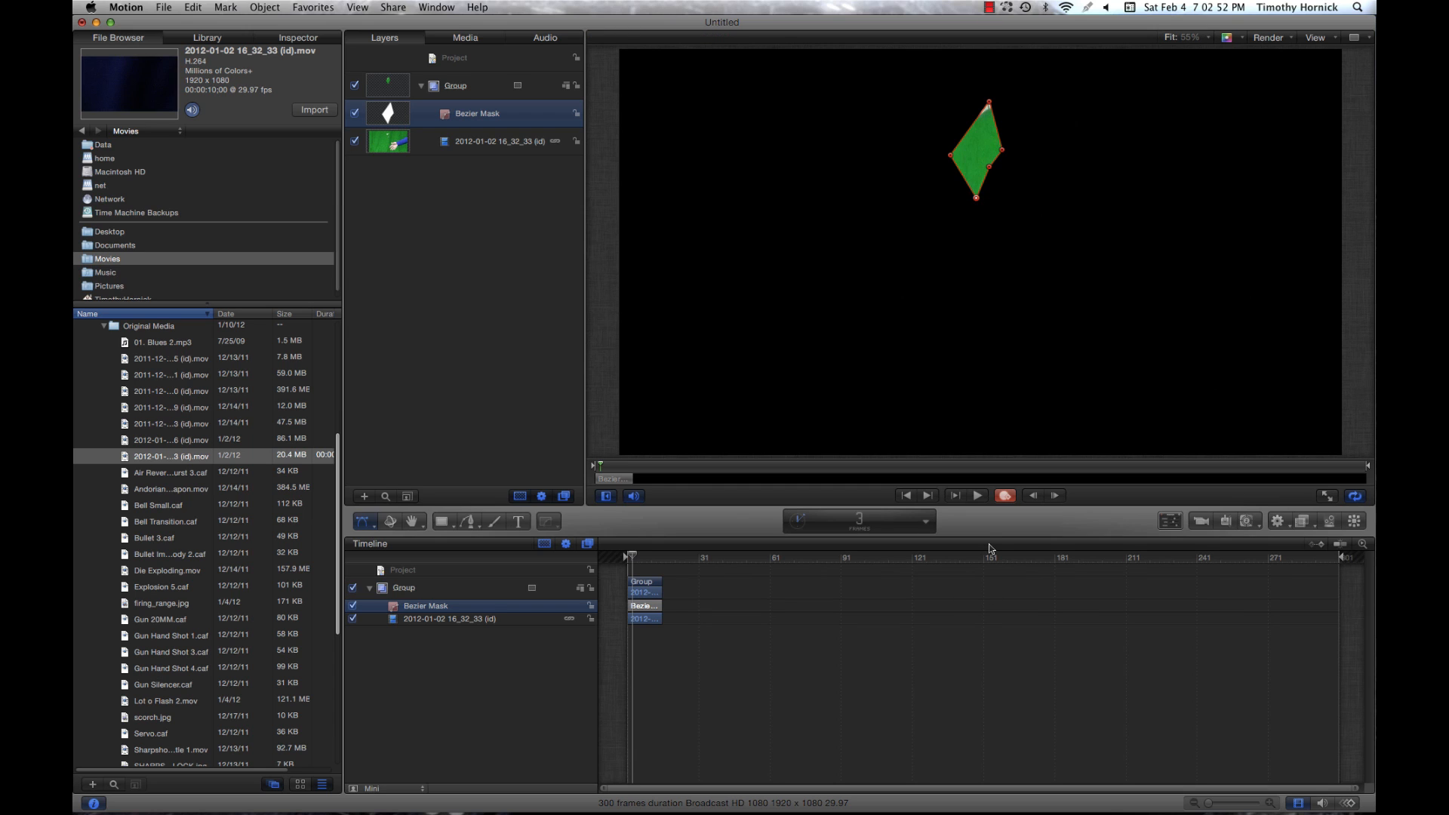
- On the next frames, move the mask points over the shell's top end
{"action": "left_click_drag", "start_coordinate": [989, 104], "coordinate": [987, 85]}
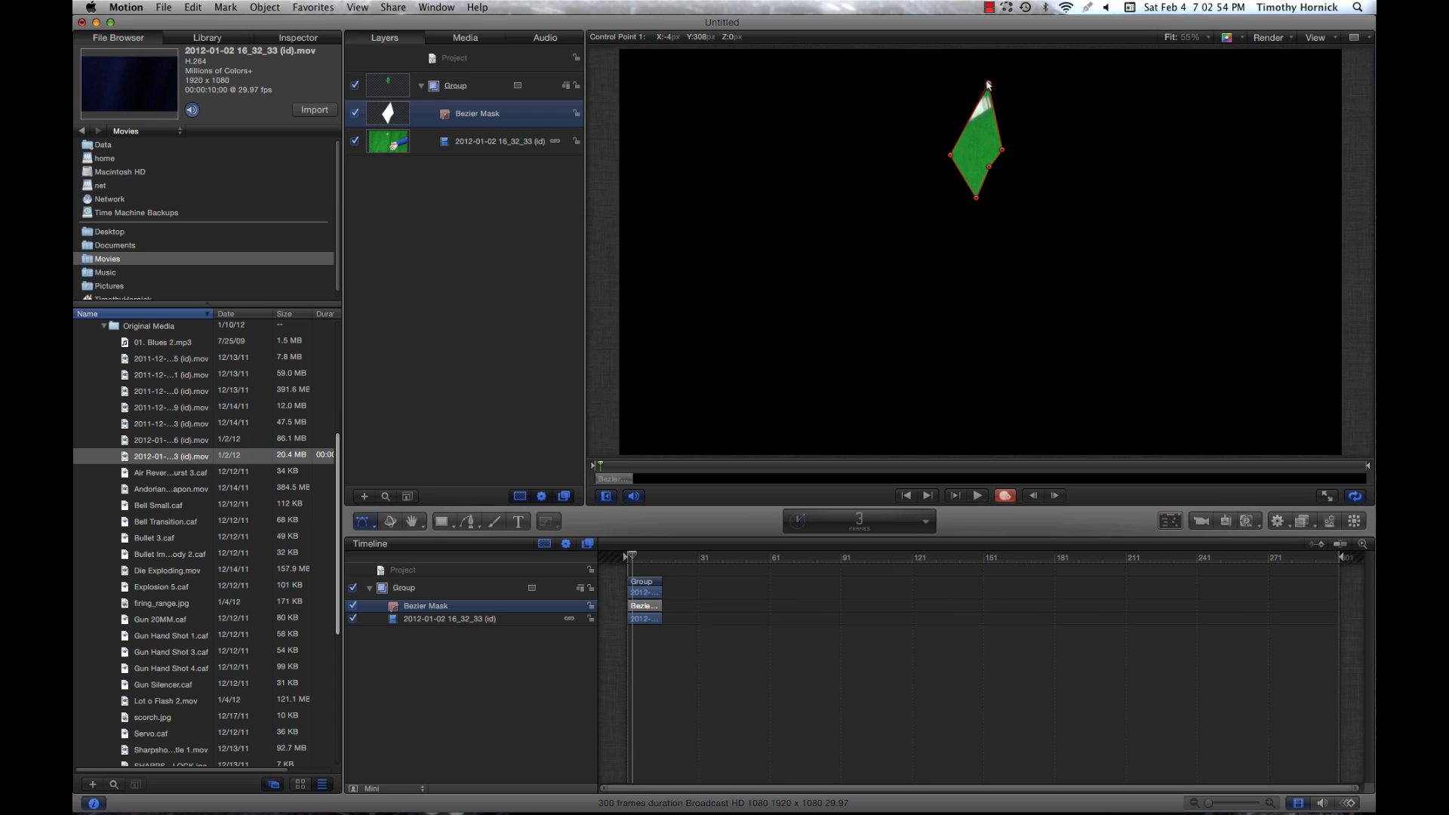
{"action": "left_click_drag", "start_coordinate": [986, 84], "coordinate": [932, 113]}
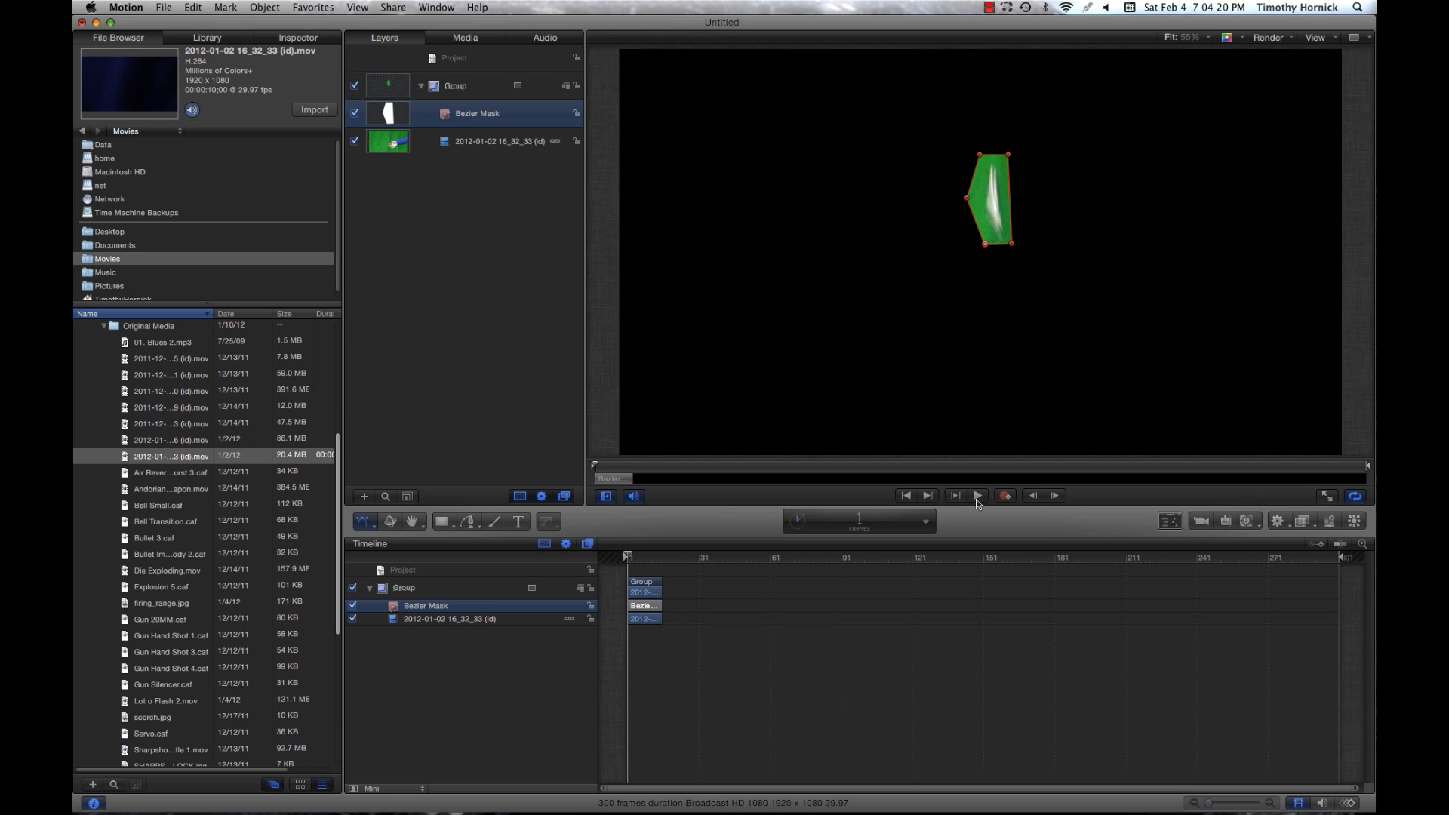
{"action": "left_click", "coordinate": [975, 495]}
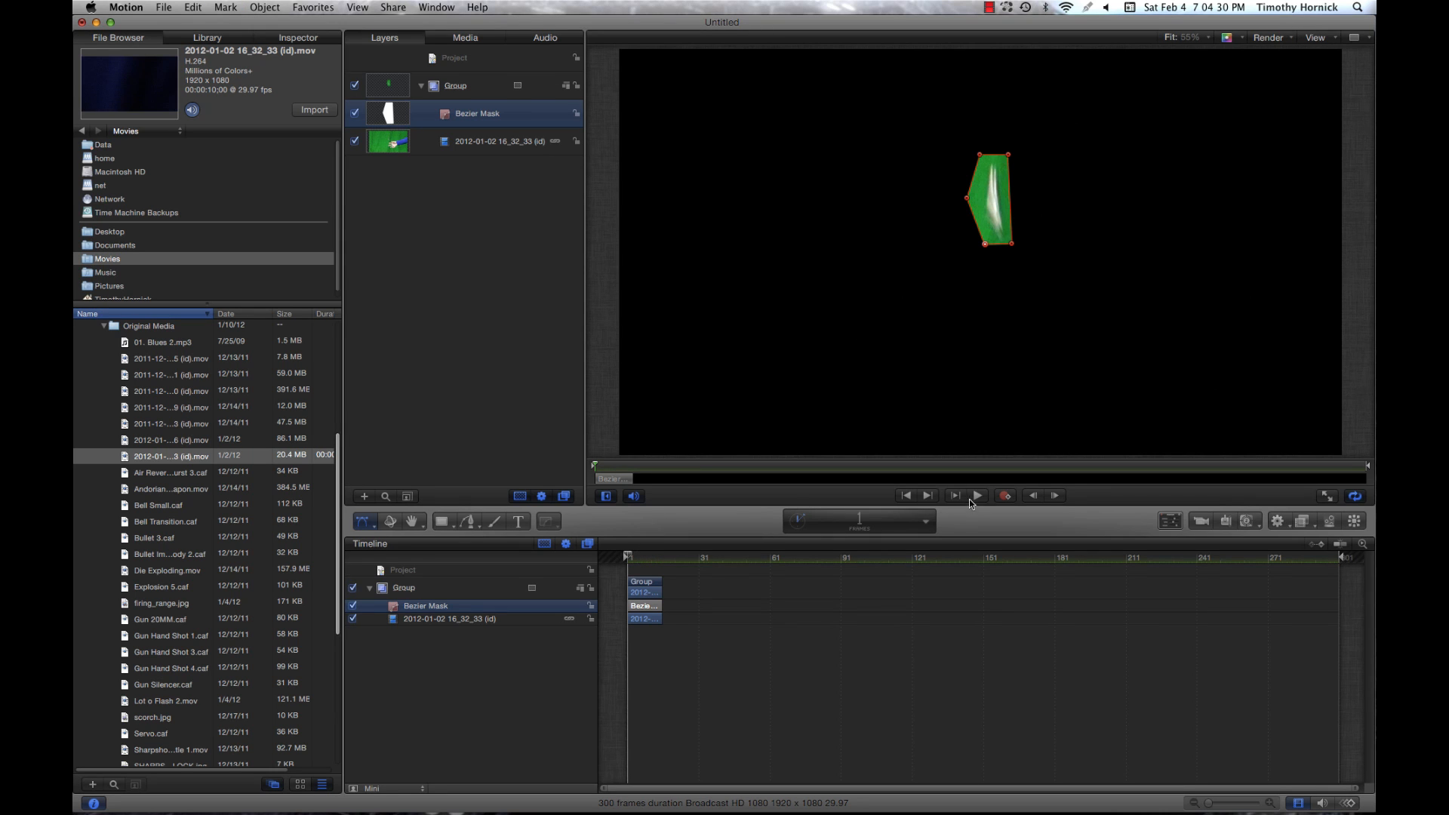
{"action": "left_click", "coordinate": [976, 495]}
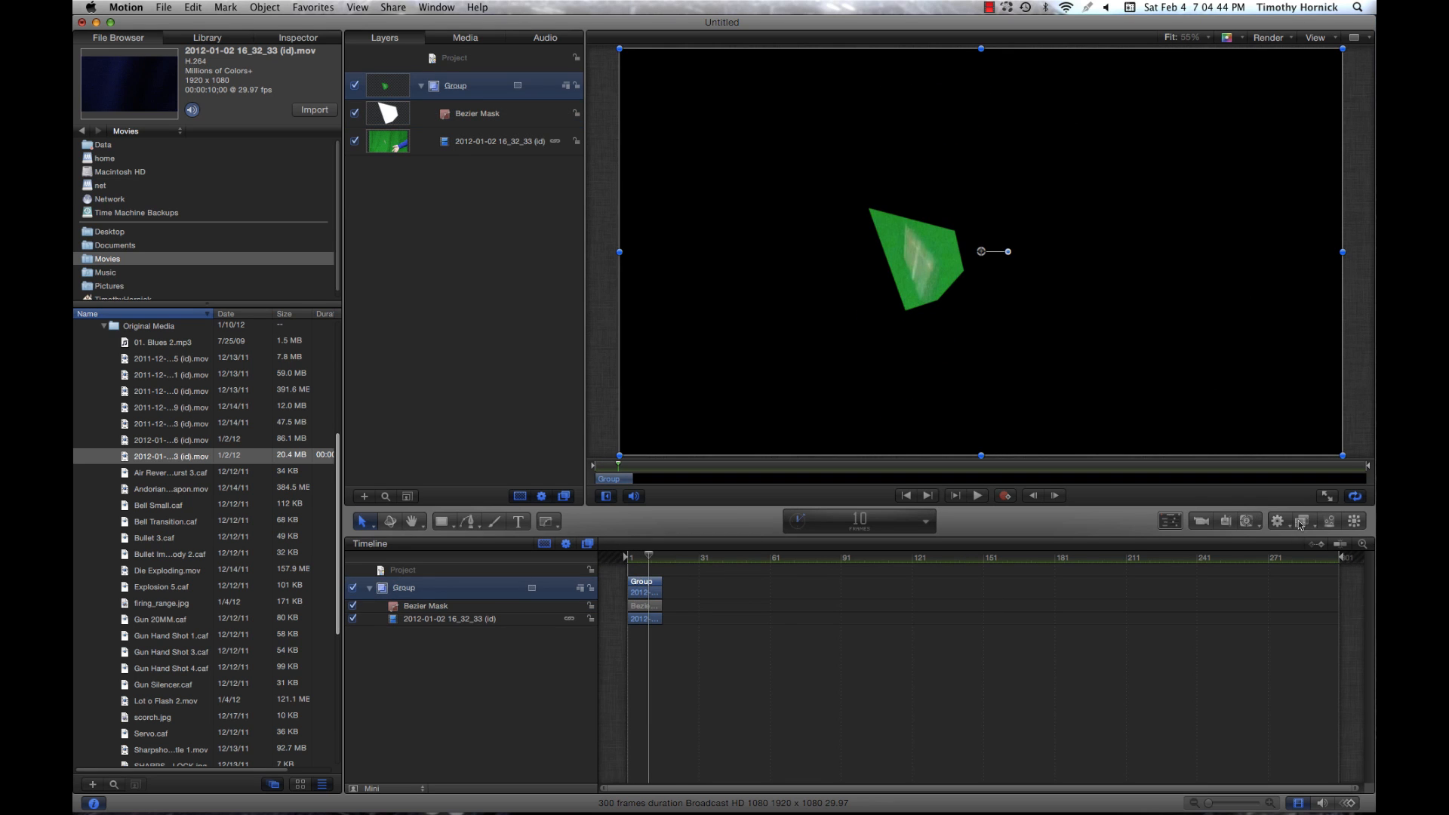
- Apply the Keying > Keyer filter so only the white shell remains on black
{"action": "left_click", "coordinate": [1301, 521]}
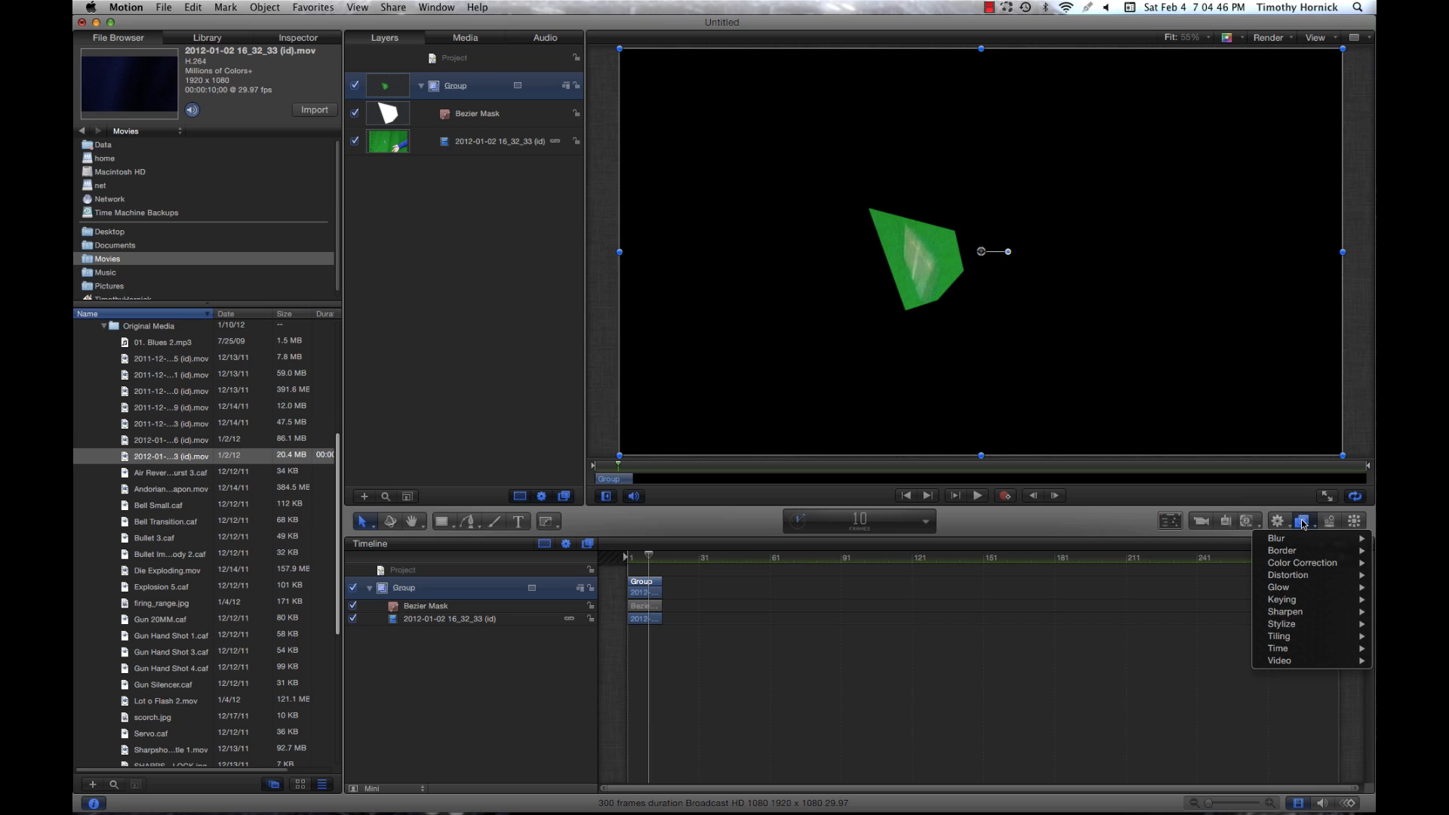
{"action": "mouse_move", "coordinate": [1280, 600]}
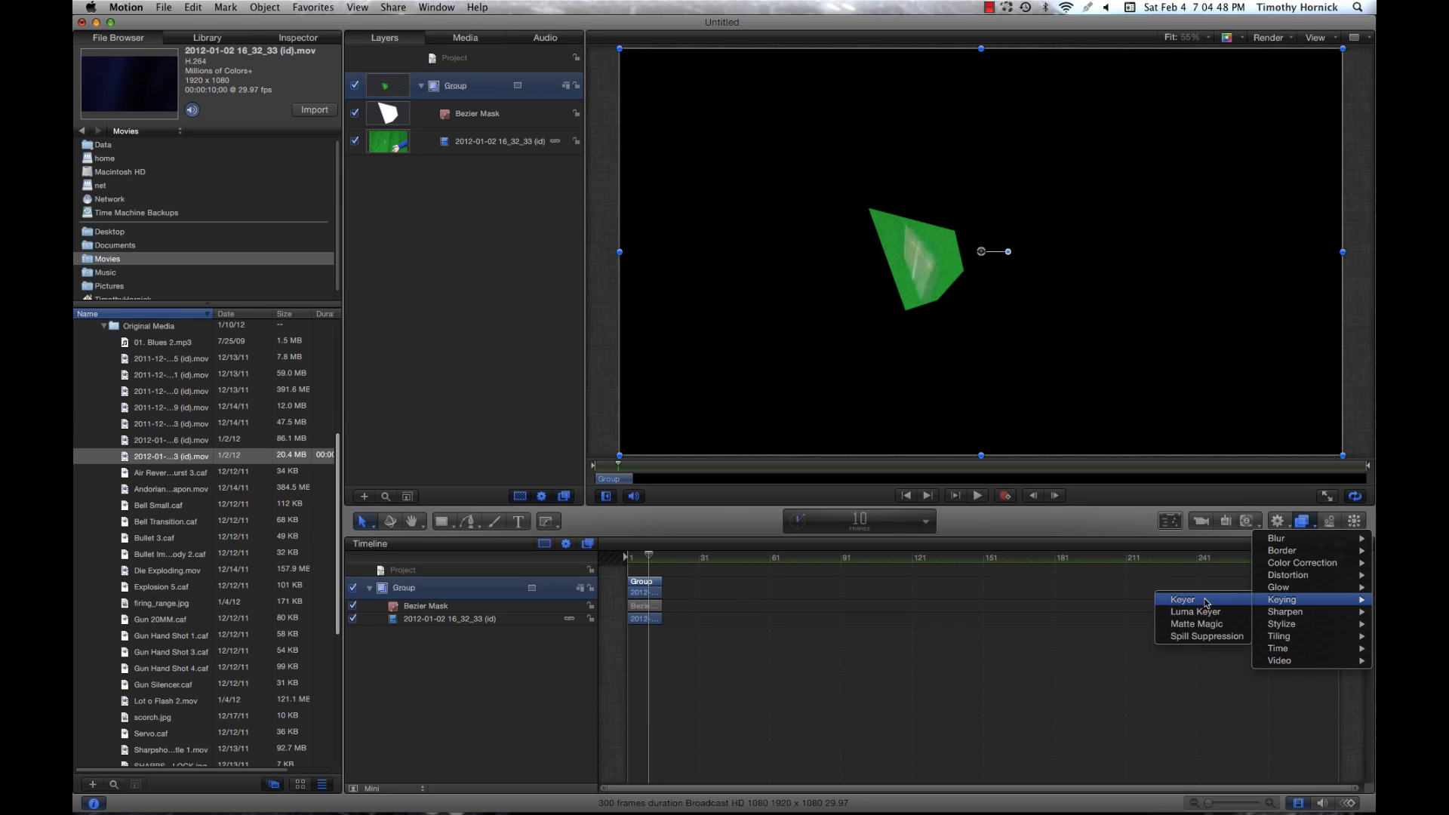
{"action": "left_click", "coordinate": [1183, 598]}
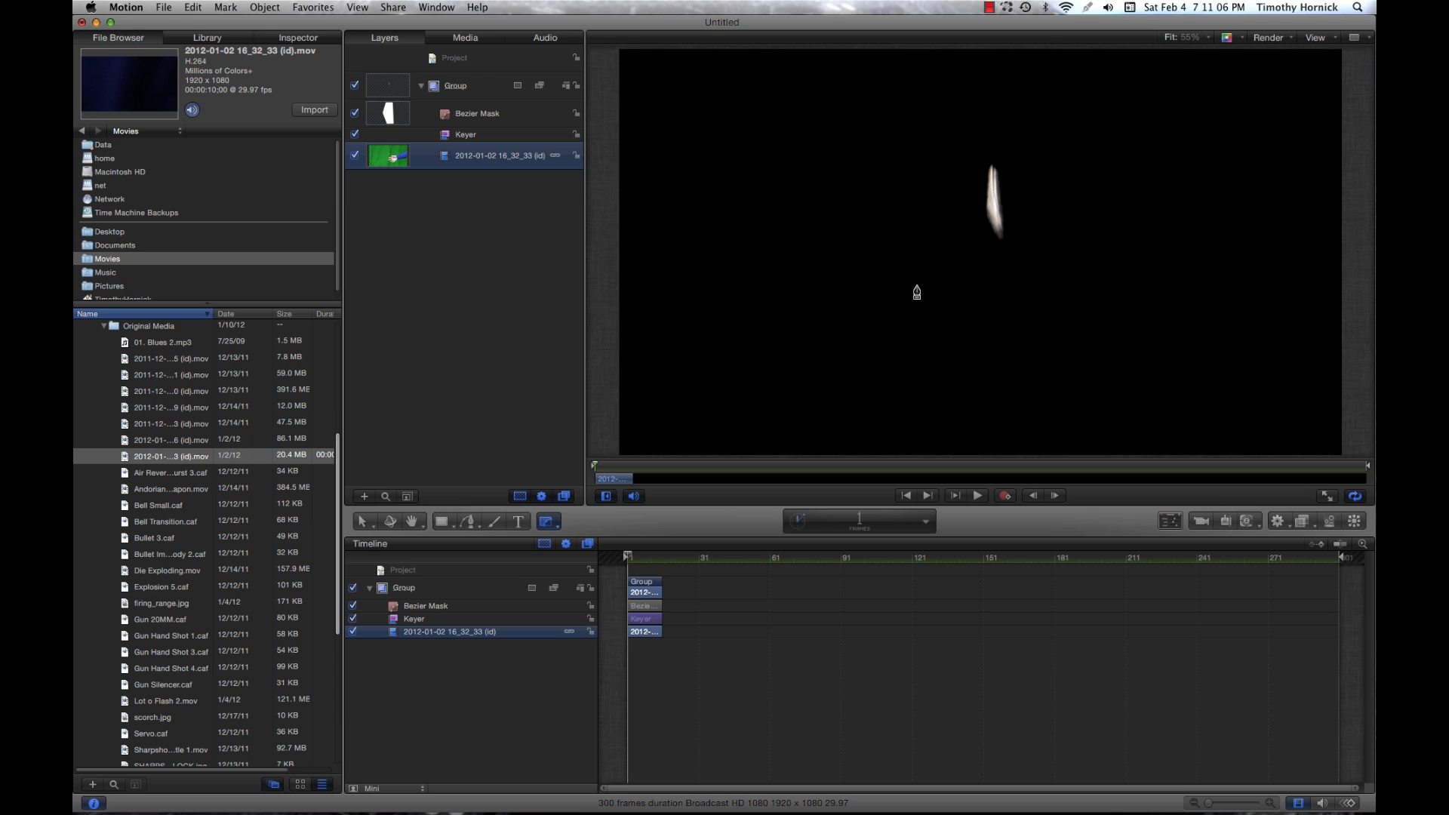
- Show the mask shape options again for the keyed shell clip
{"action": "left_click", "coordinate": [548, 521]}
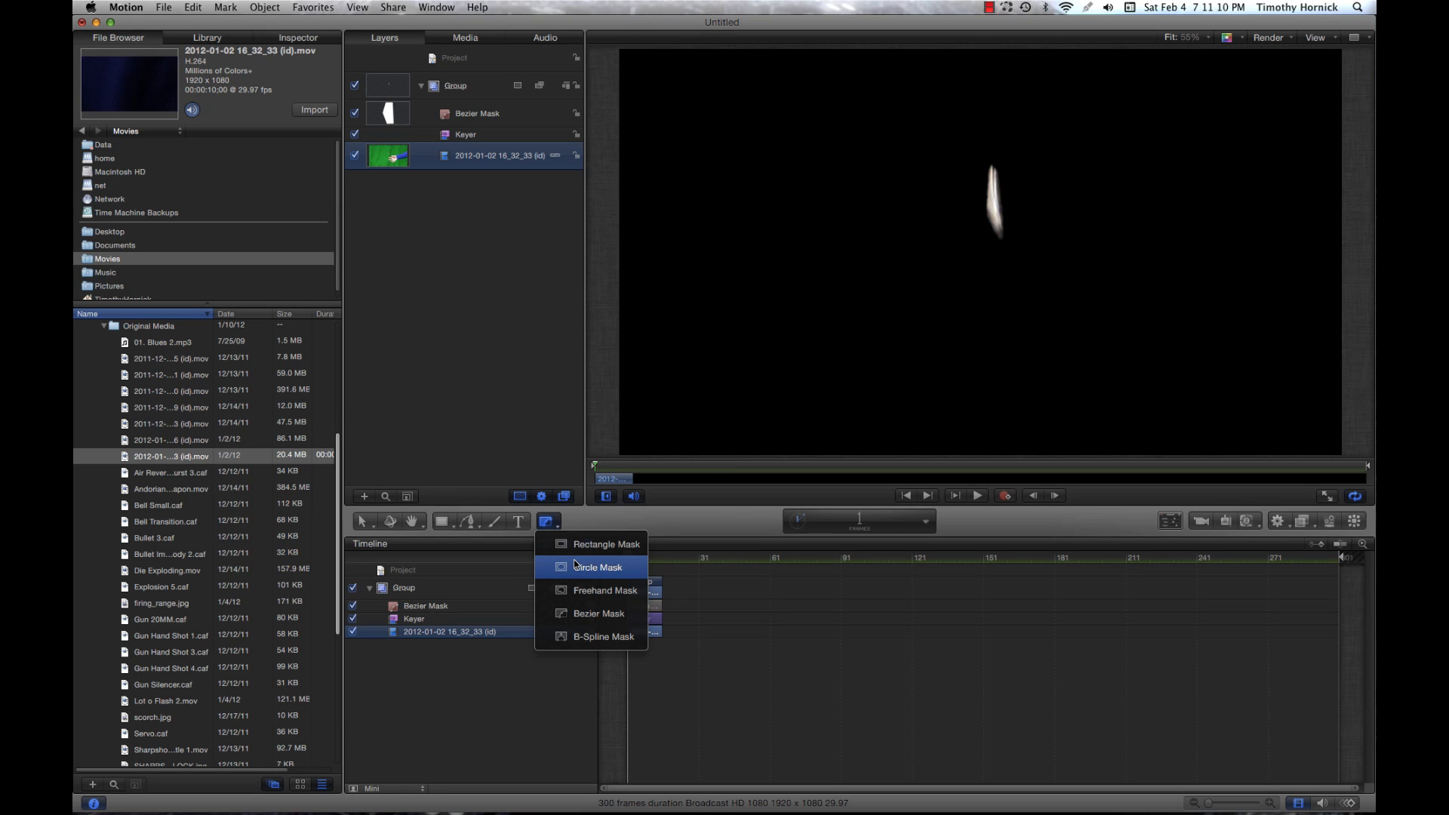
{"action": "mouse_move", "coordinate": [608, 637]}
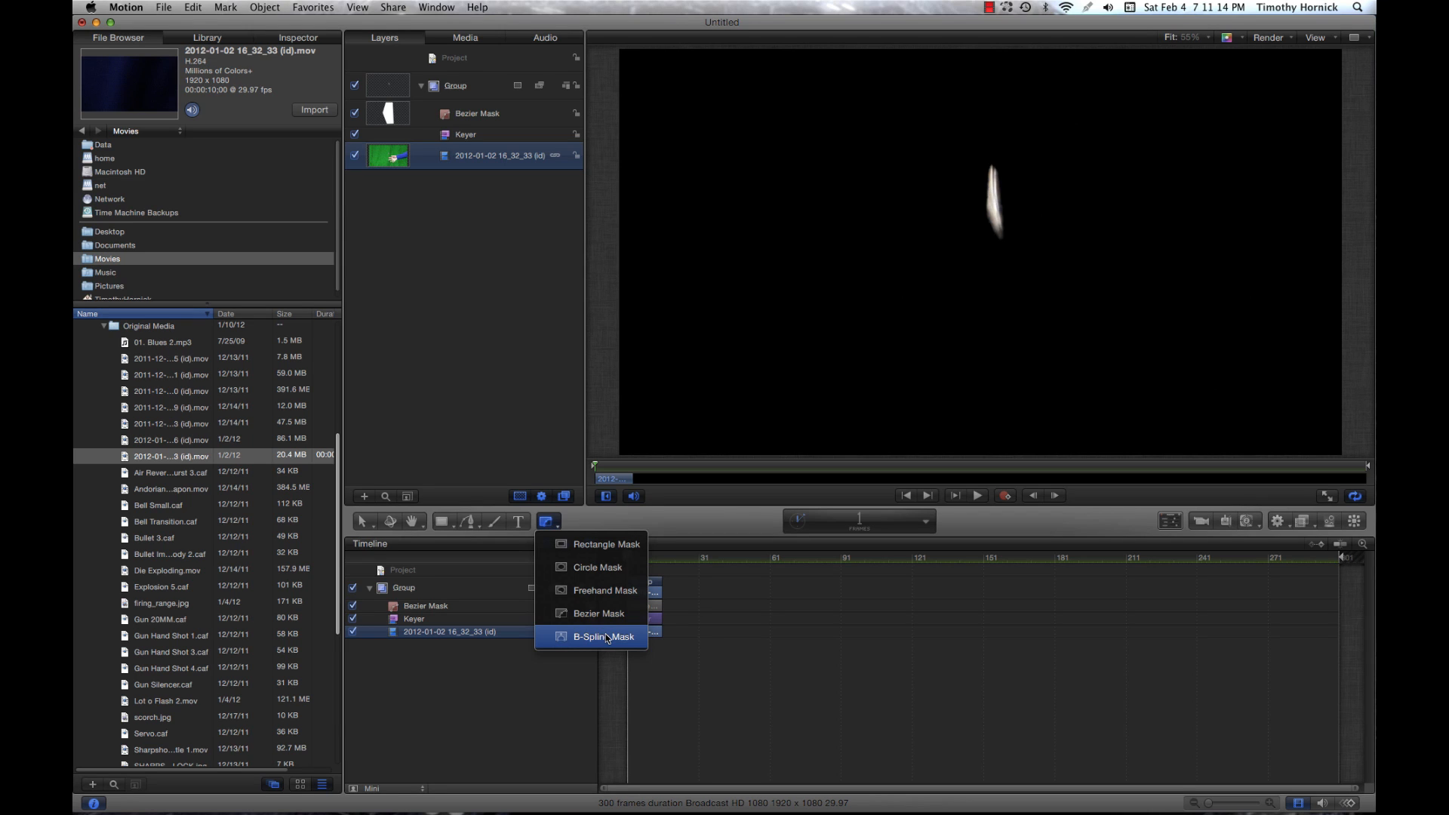
{"action": "mouse_move", "coordinate": [610, 568]}
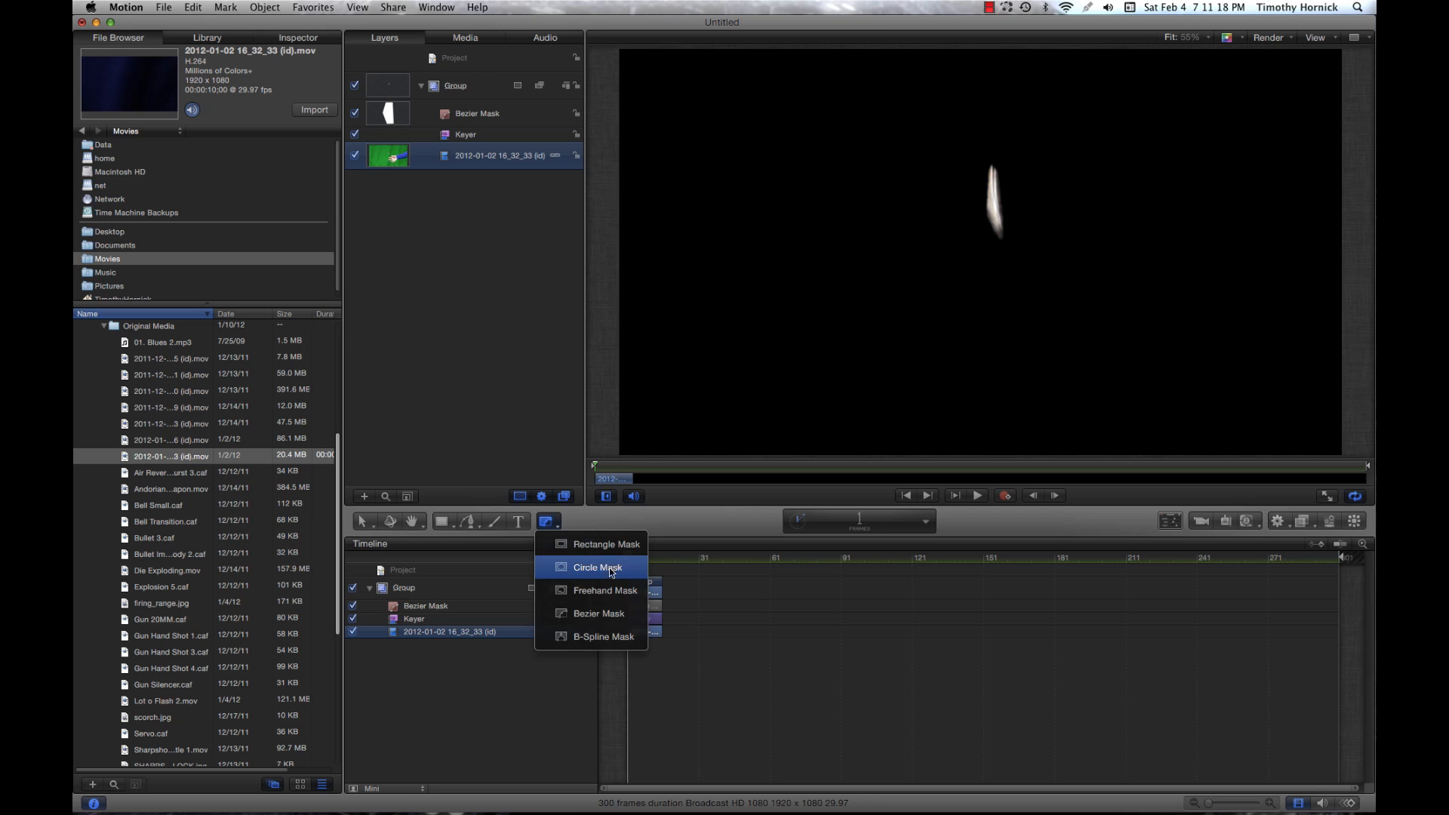